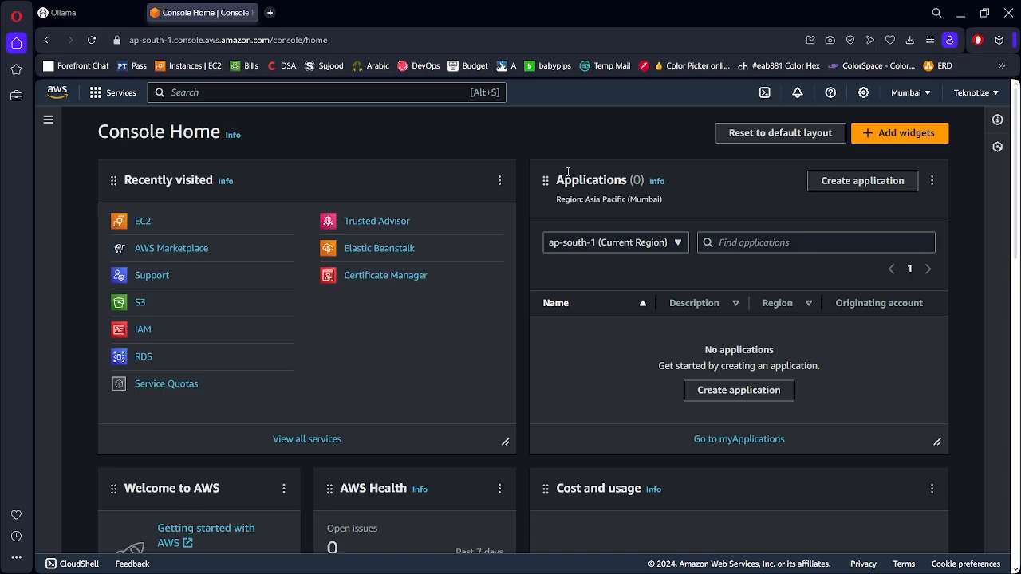
mouse_move(324, 157)
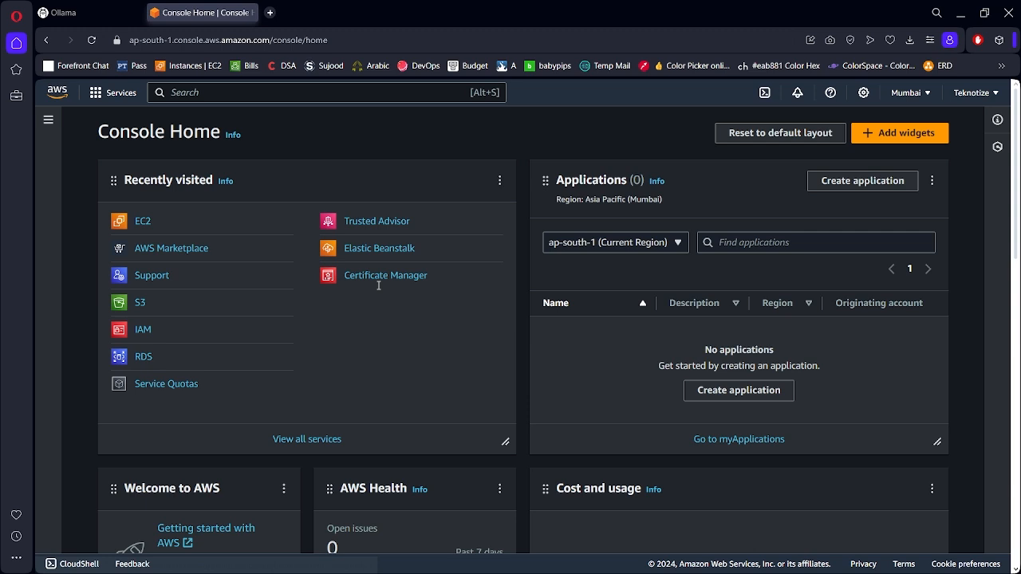
Step: Reach the EC2 service from Console Home and start launching a new instance
left_click(142, 221)
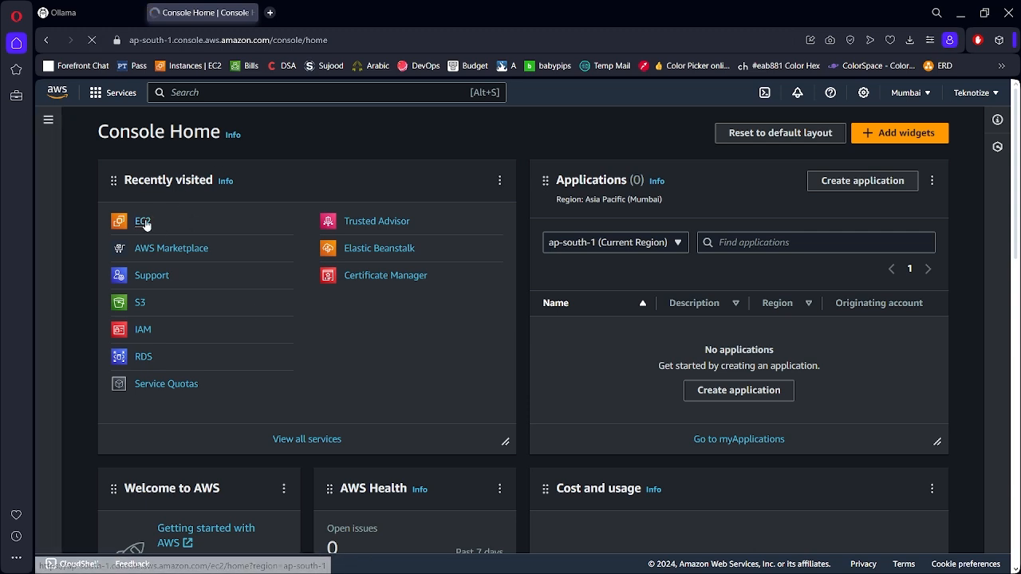
left_click(142, 220)
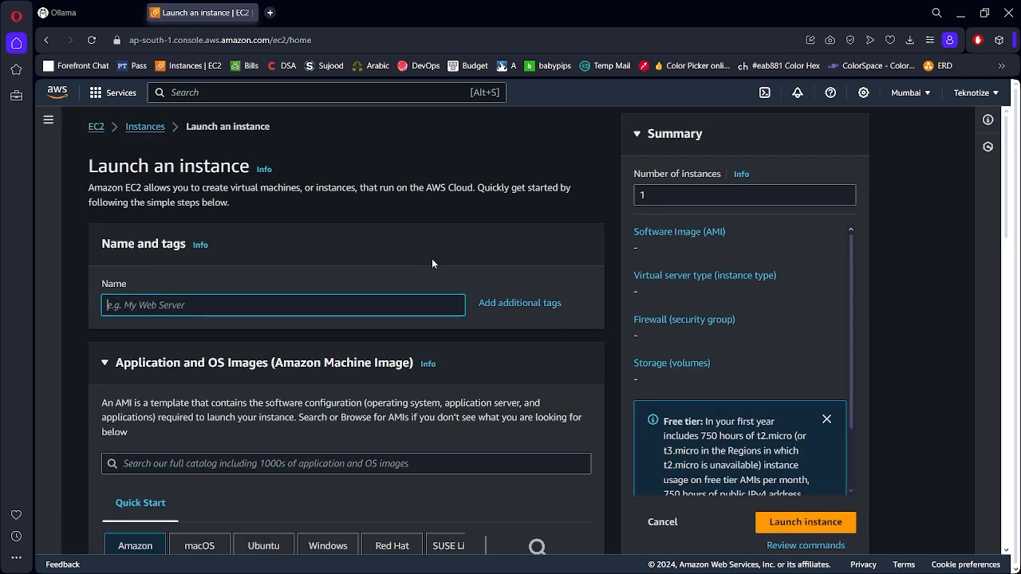
Step: Name the new instance "Ollama-D..." in the Name and tags section
scroll("down", 3)
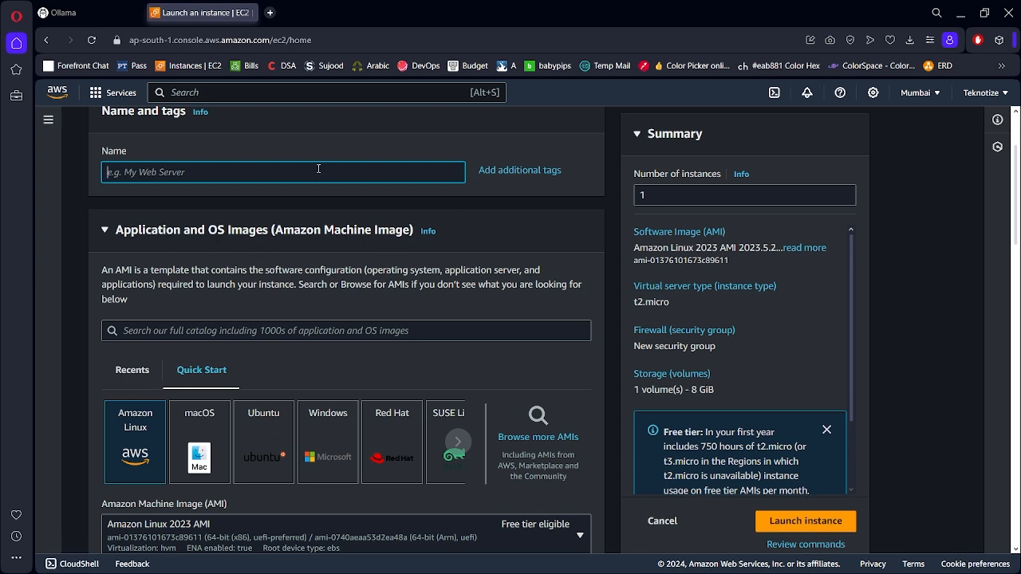
type("D")
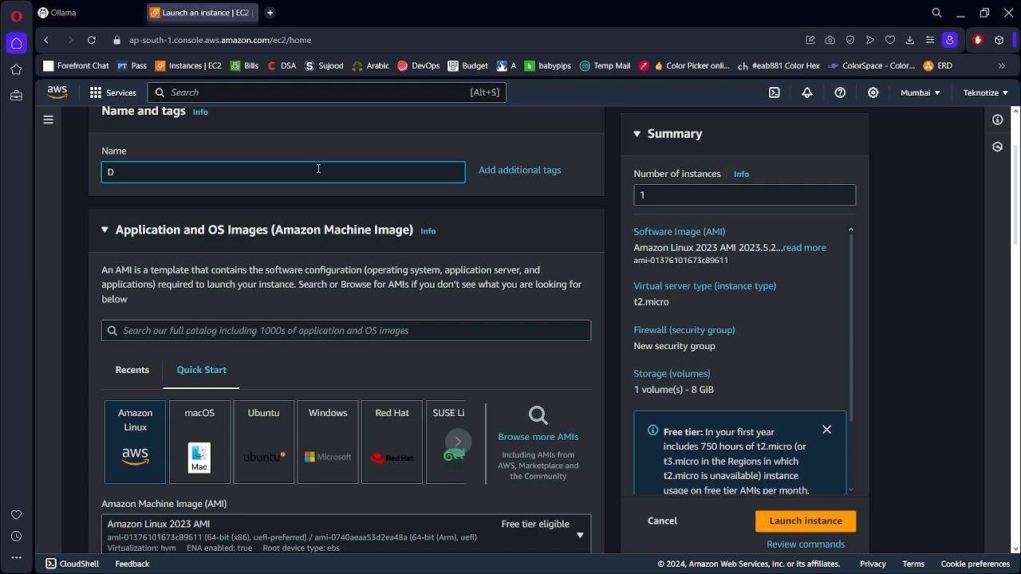
type("Ollama-")
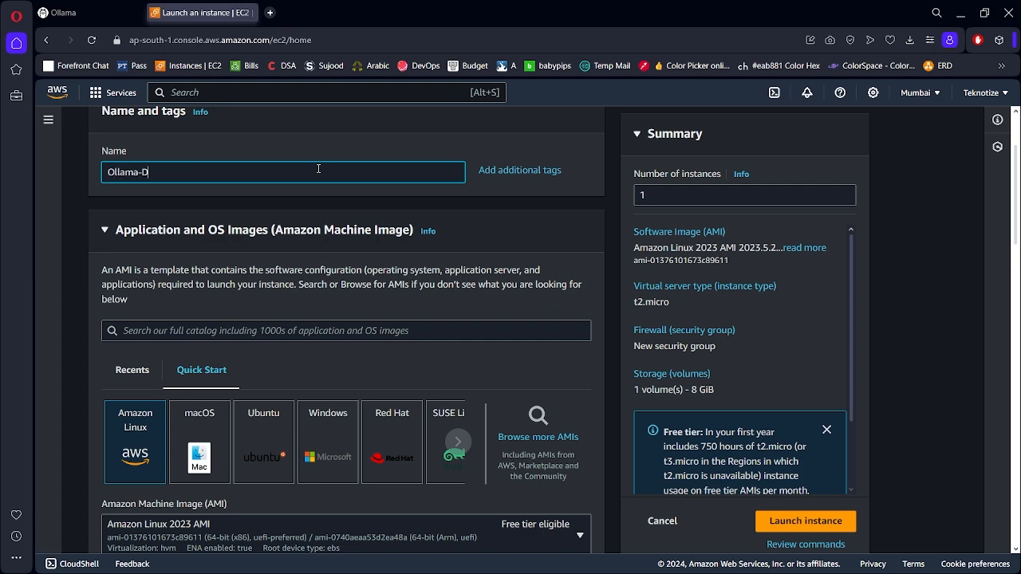
scroll("down", 3)
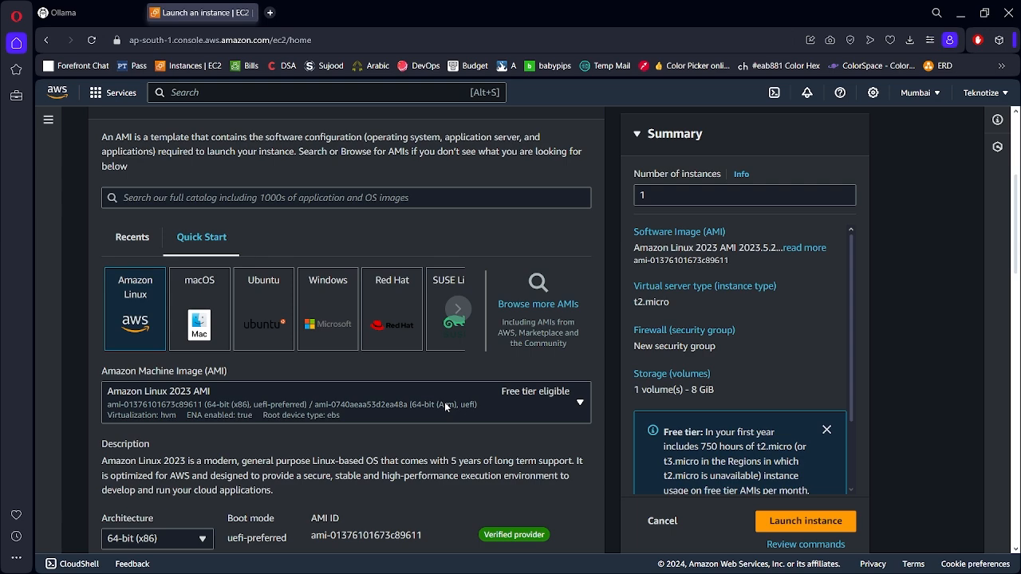
Step: Choose the Deep Learning OSS Nvidia Driver AMI GPU TensorFlow 2.16 (Amazon Linux 2) image
left_click(347, 198)
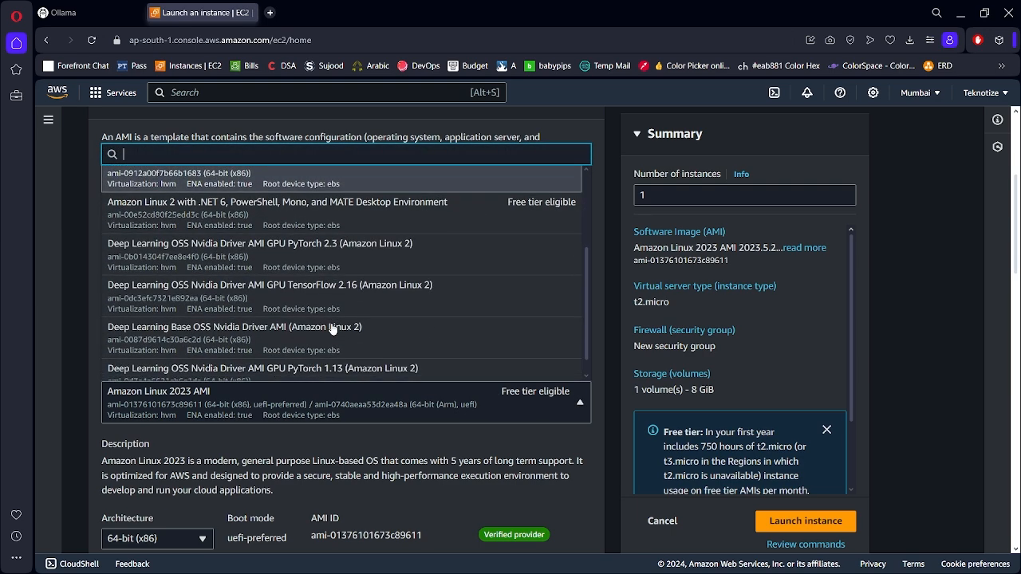
scroll("down", 3)
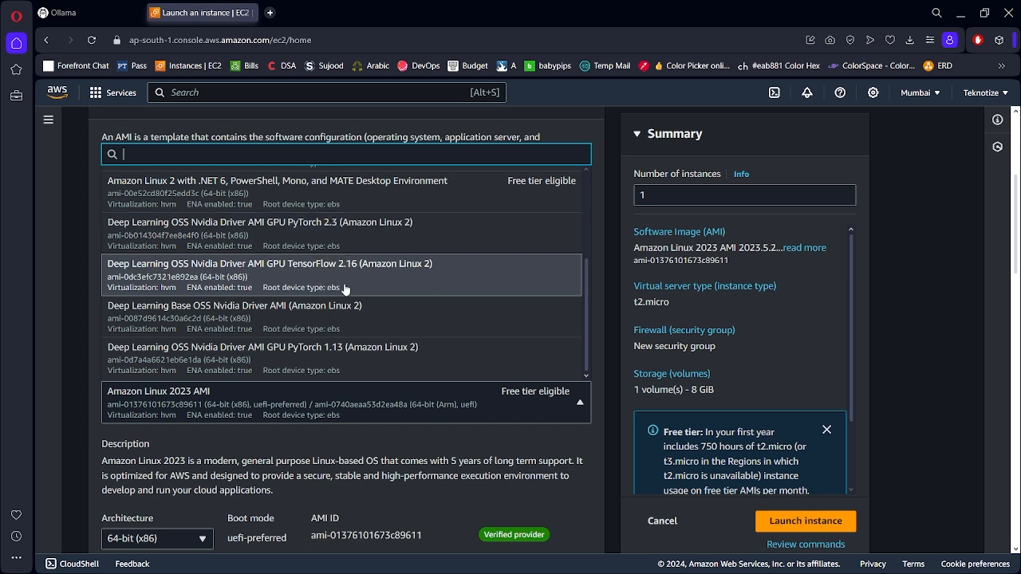
mouse_move(111, 276)
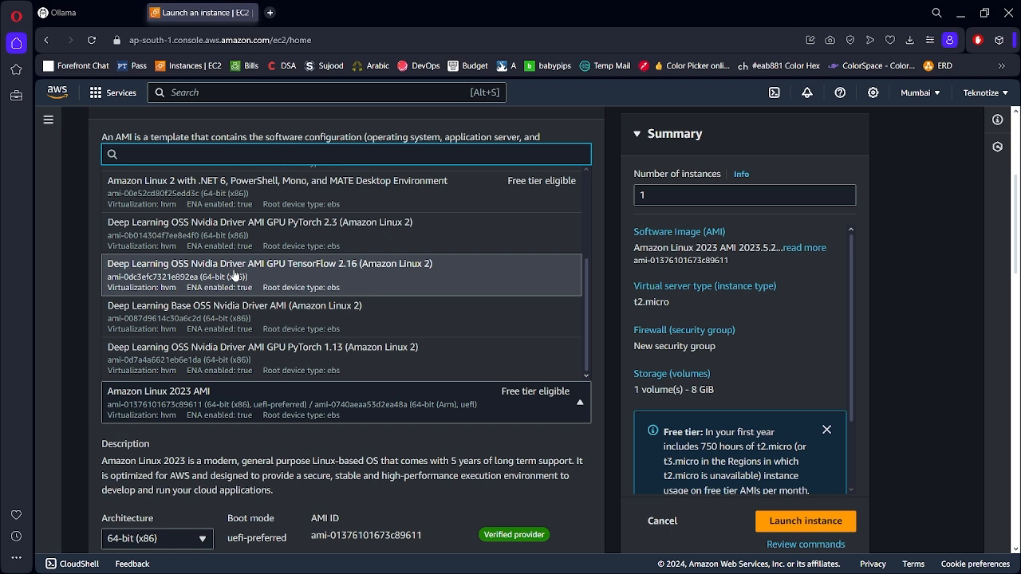
mouse_move(344, 274)
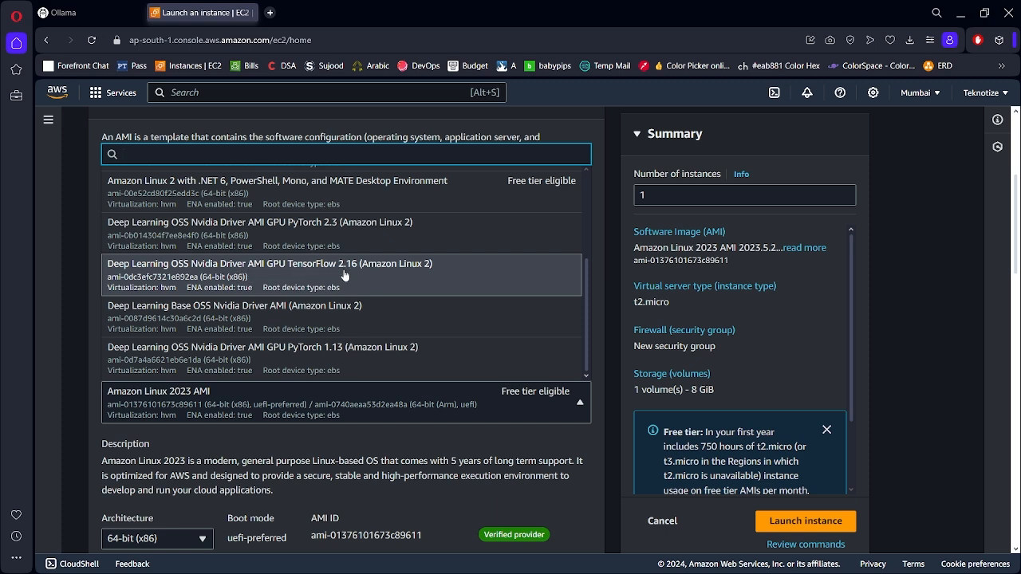
mouse_move(421, 284)
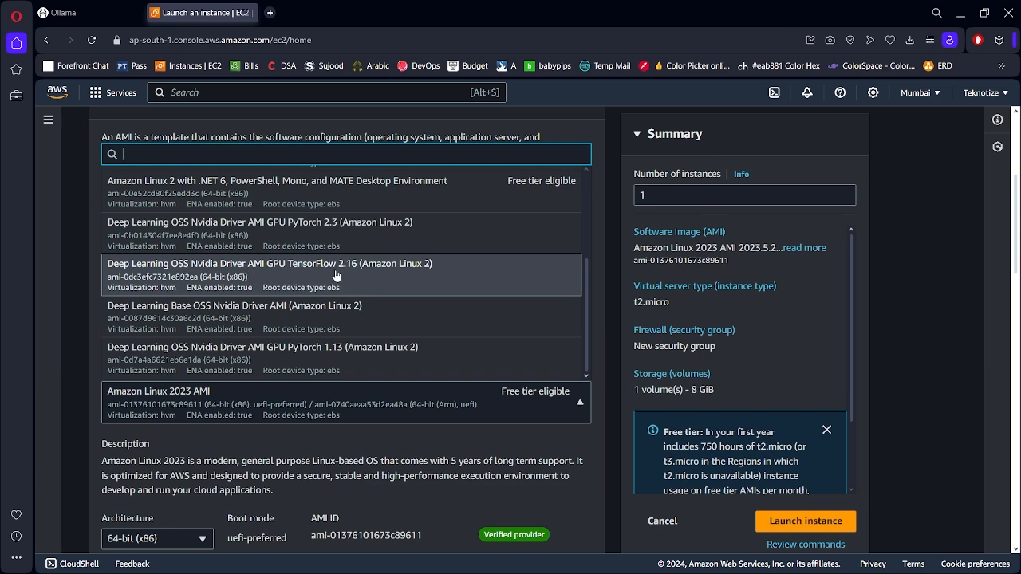
left_click(268, 263)
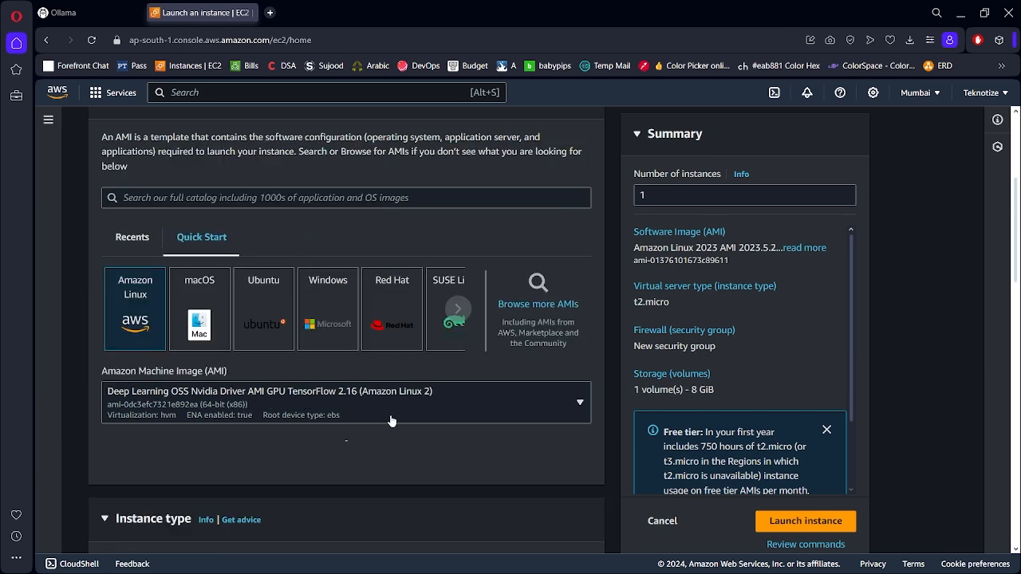
scroll("down", 3)
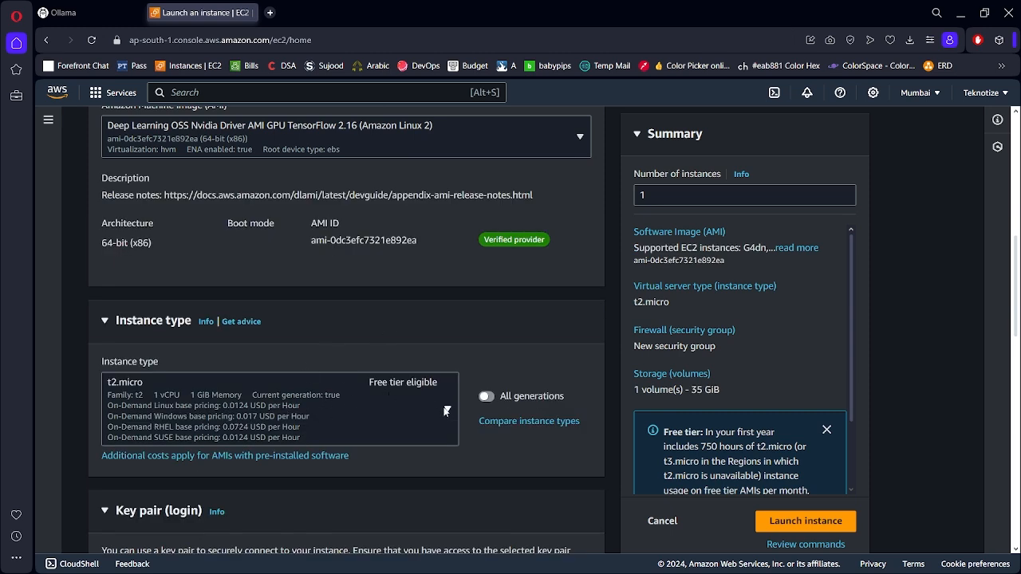
Step: Search the instance types for 'g4' and select g4dn.xlarge
left_click(279, 409)
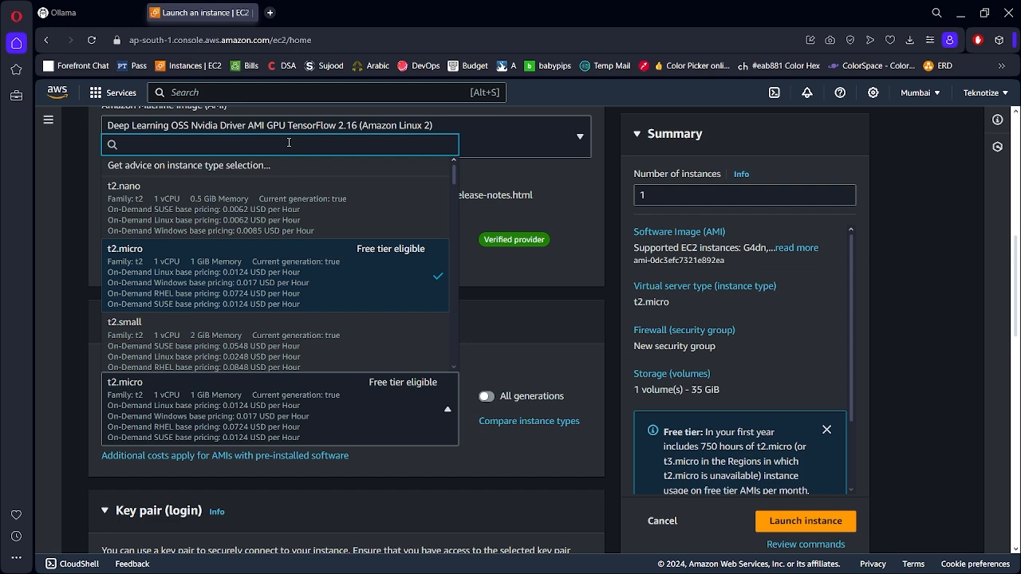
type("g4")
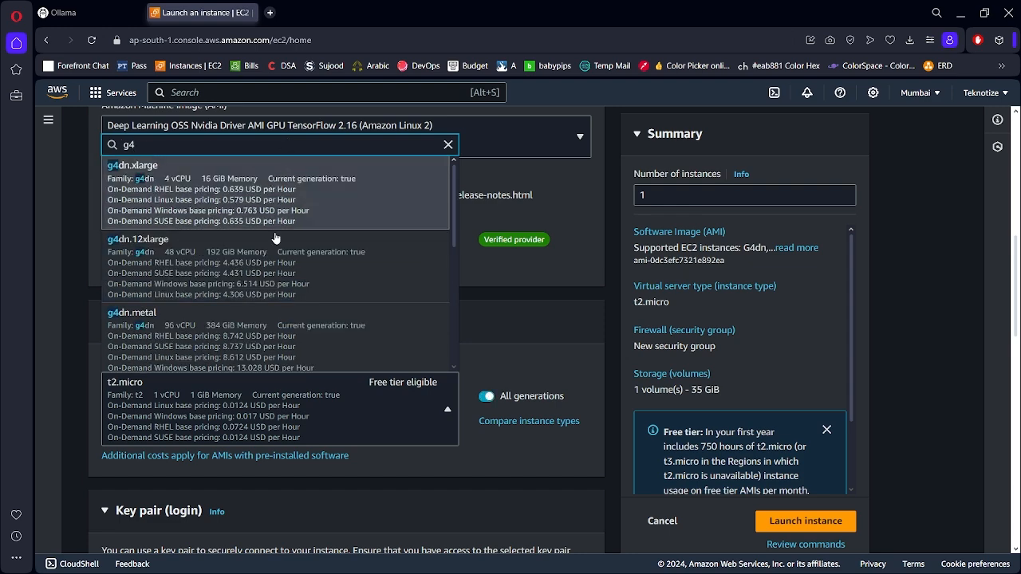
left_click(133, 165)
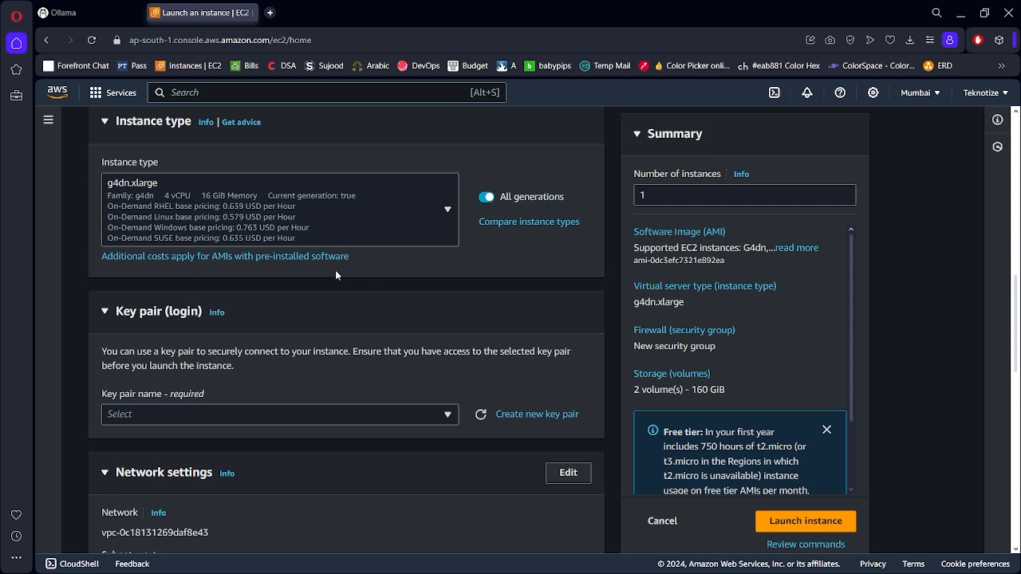
mouse_move(351, 295)
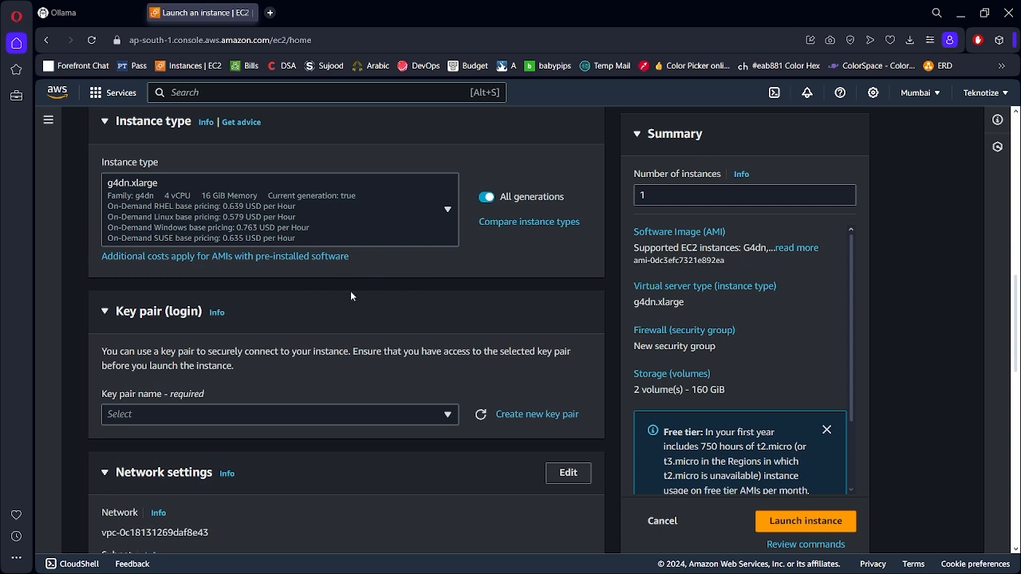
mouse_move(402, 293)
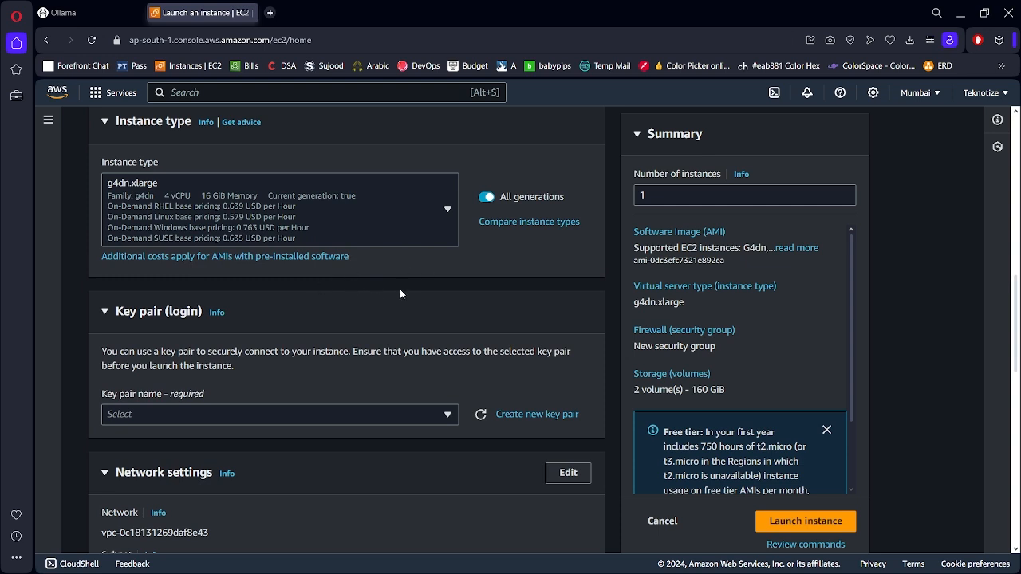
mouse_move(423, 294)
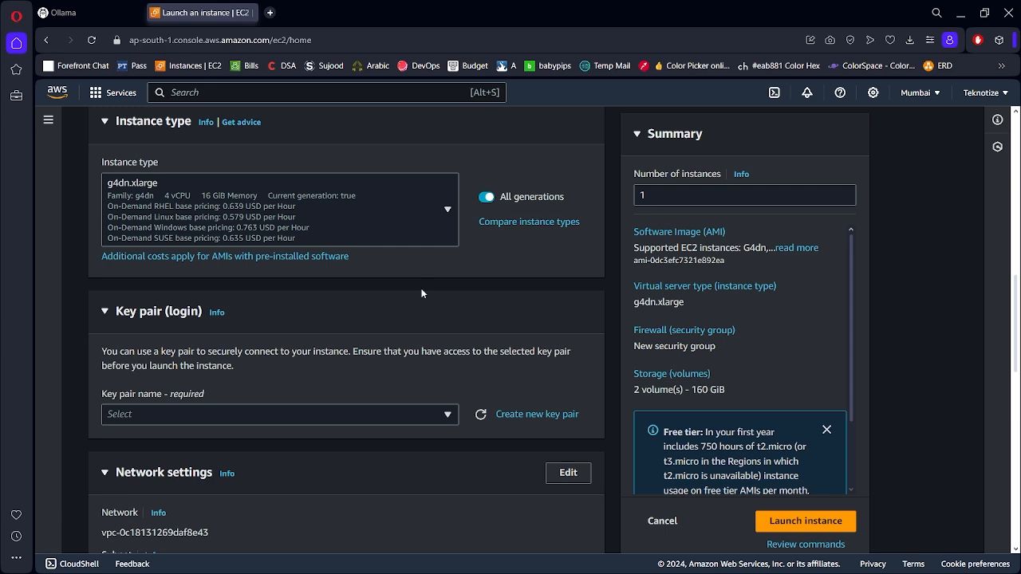
scroll("down", 3)
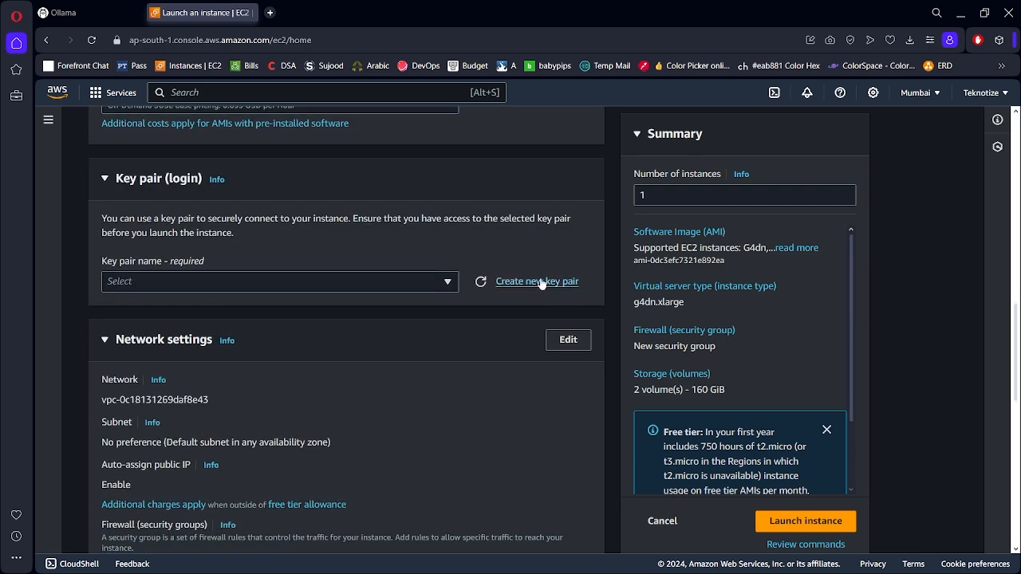
Step: Create an ED25519 .pem key pair named ollama-demo and download its private key
left_click(536, 281)
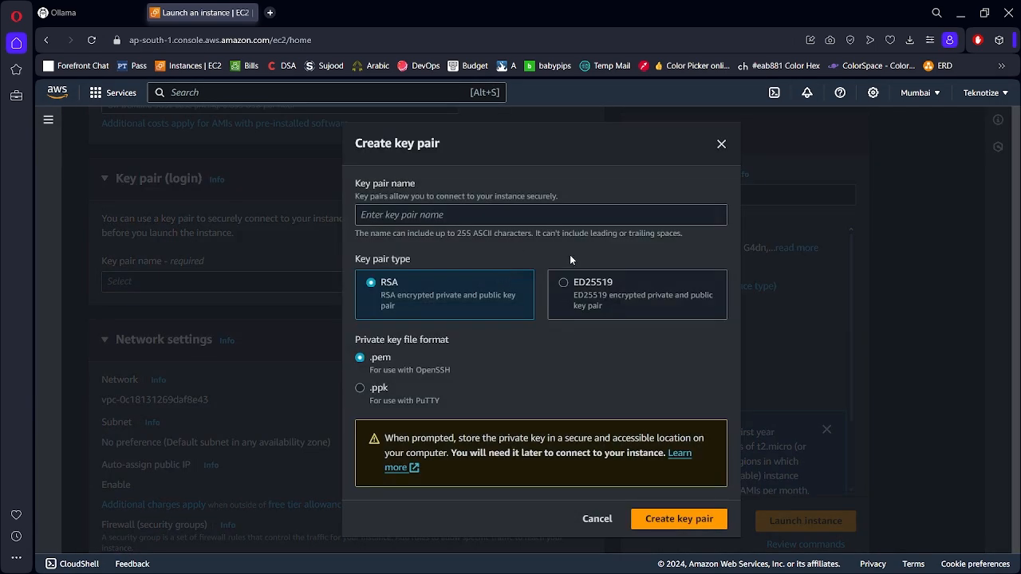
left_click(565, 283)
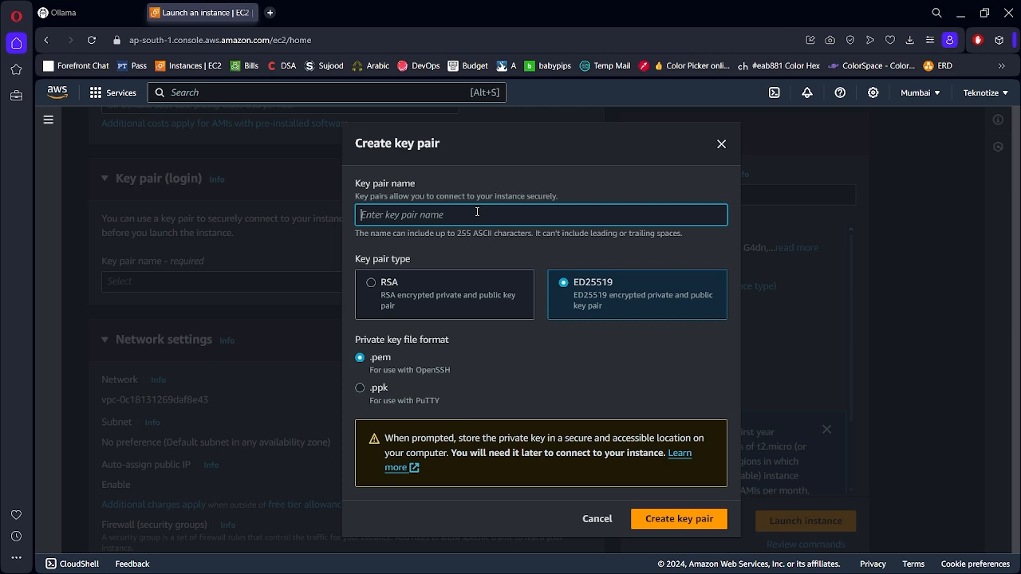
type("ollama-demo")
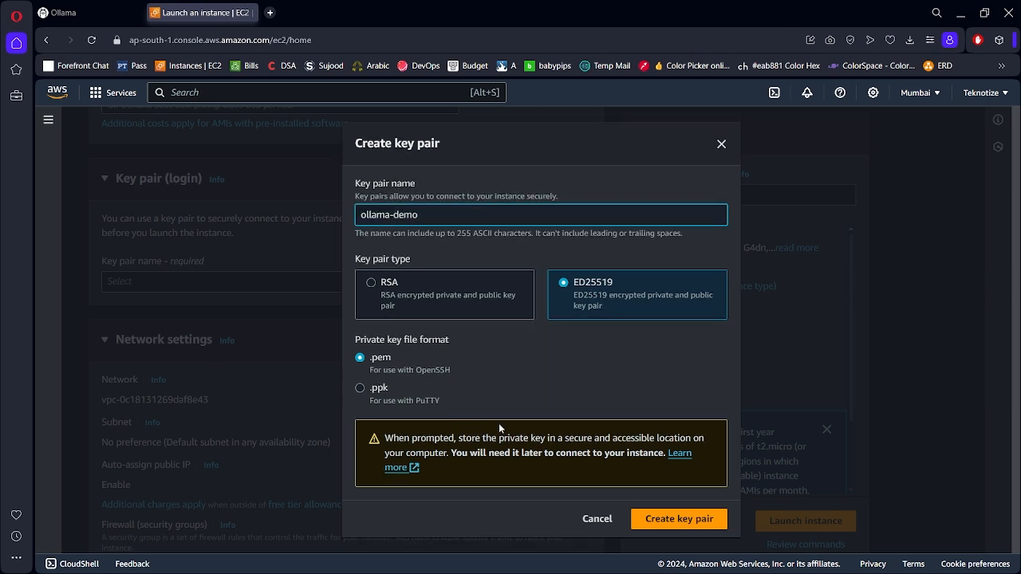
left_click(679, 519)
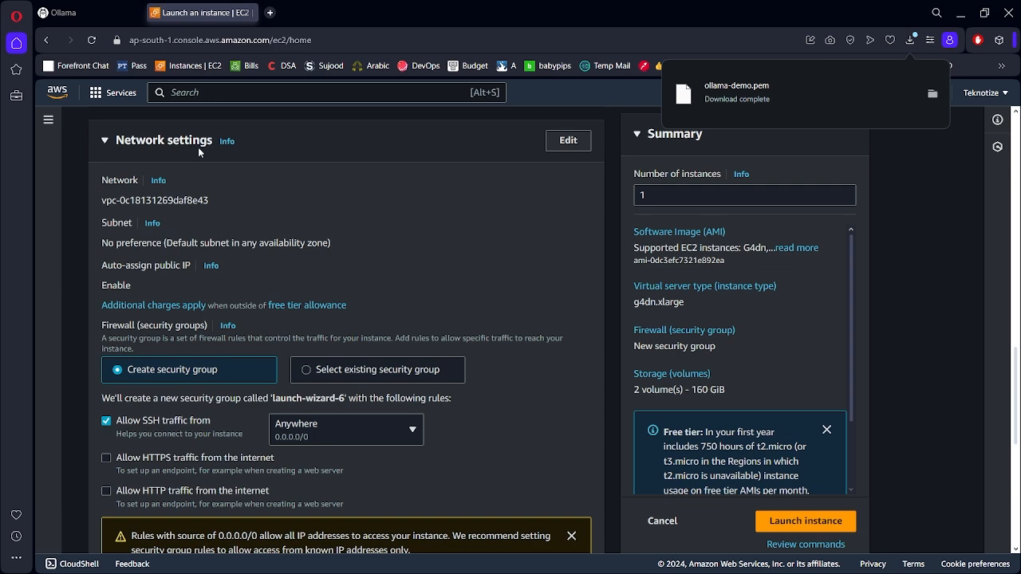
mouse_move(275, 188)
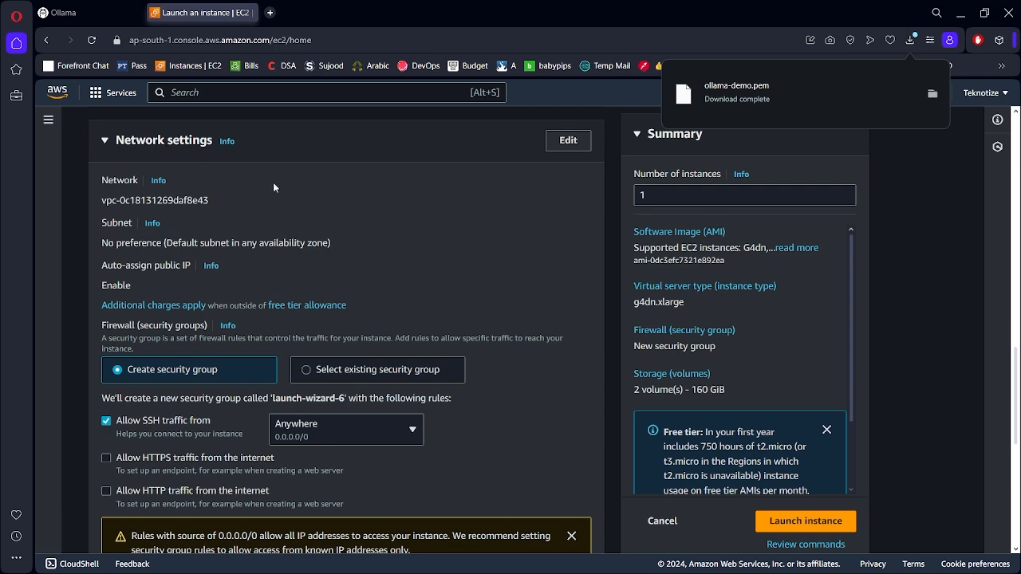
Step: Raise the root volume size from 35 to 50 GiB in Configure storage
scroll("down", 3)
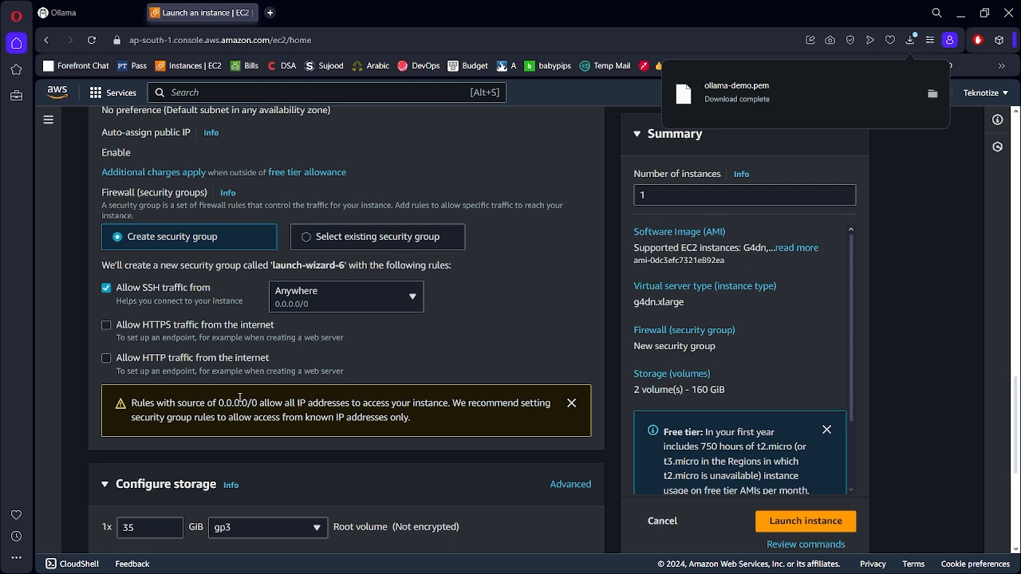
scroll("down", 3)
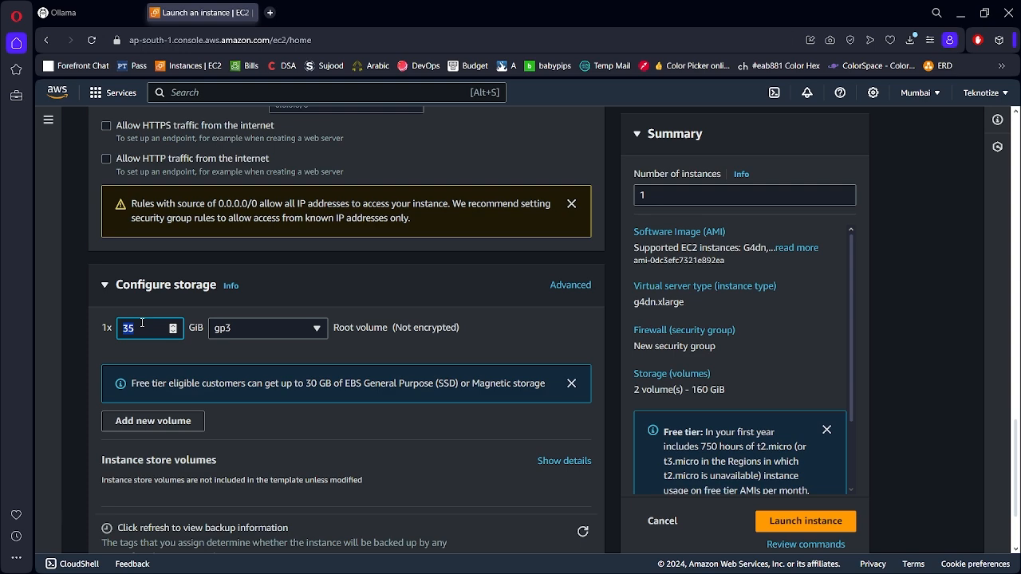
type("50")
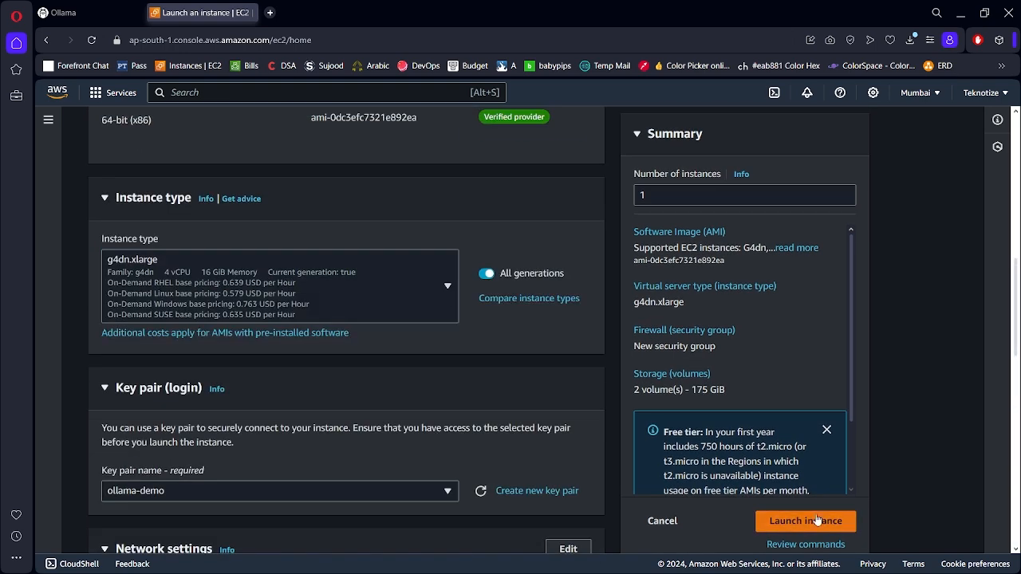
Step: Launch the instance and select the new instance ID in the success banner
left_click(804, 520)
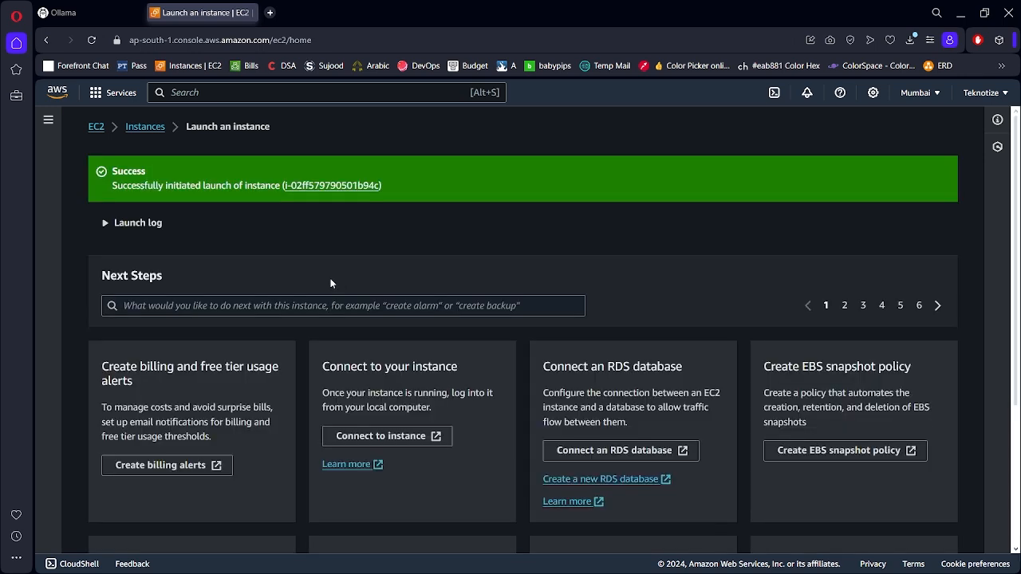
double_click(127, 170)
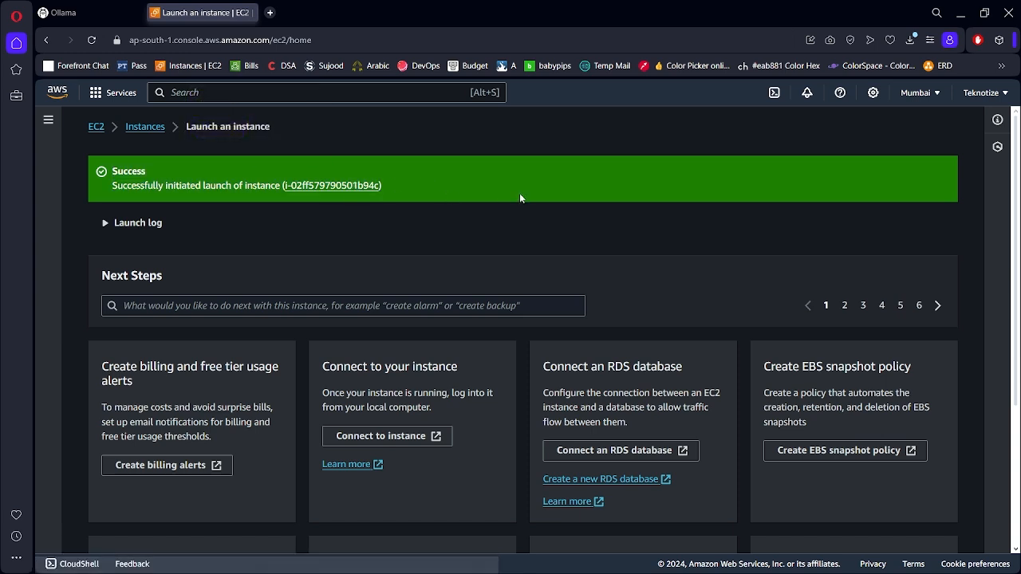
mouse_move(524, 195)
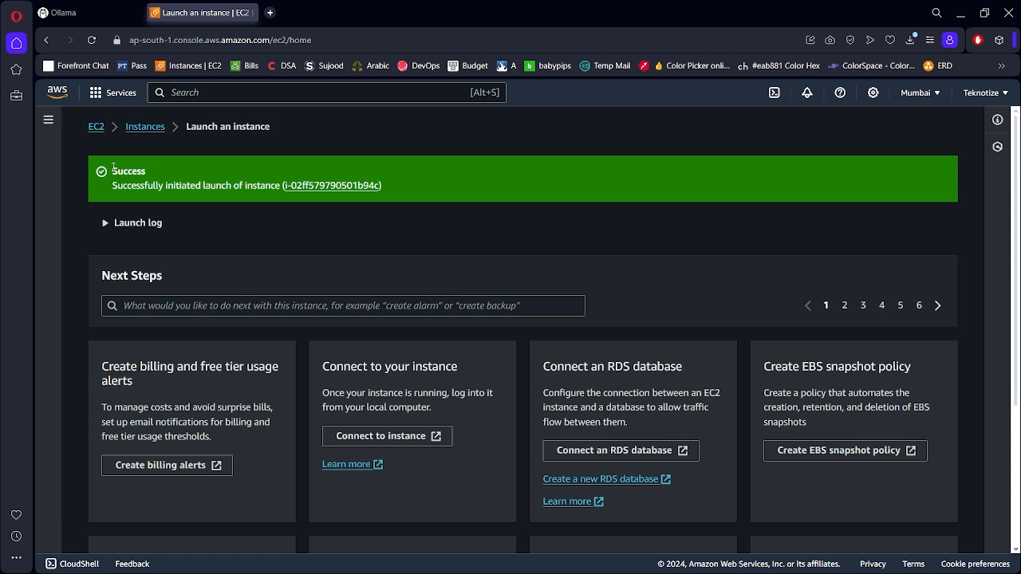
double_click(128, 171)
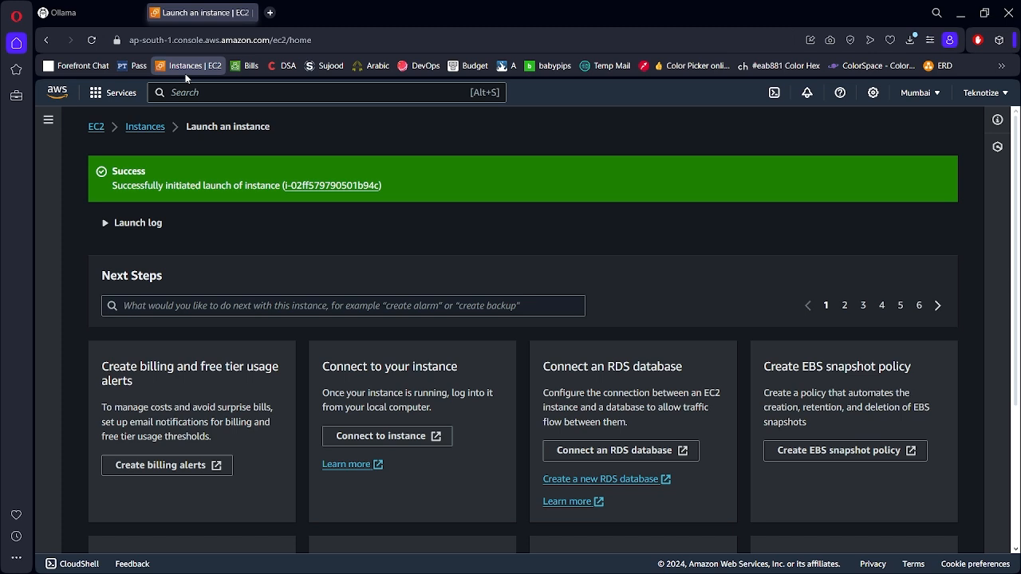
mouse_move(188, 66)
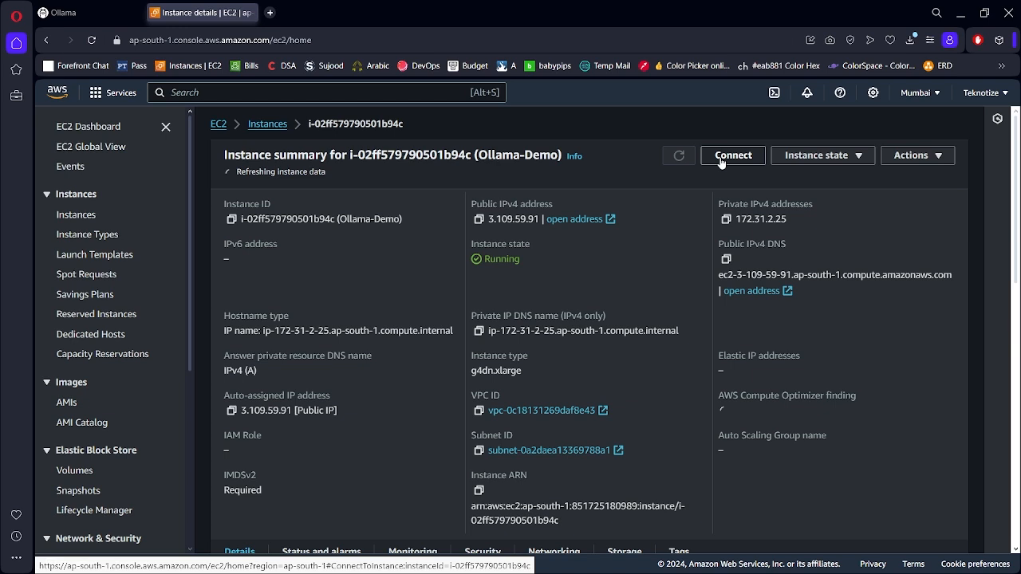
Step: Show the SSH client connection tab for Ollama-Demo and select its example ssh command
left_click(731, 155)
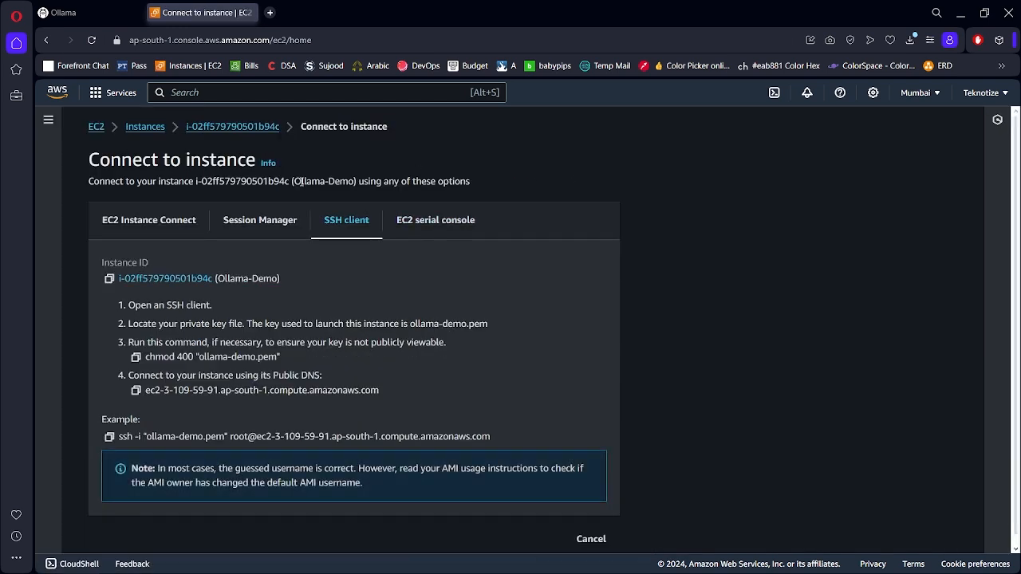
left_click(110, 437)
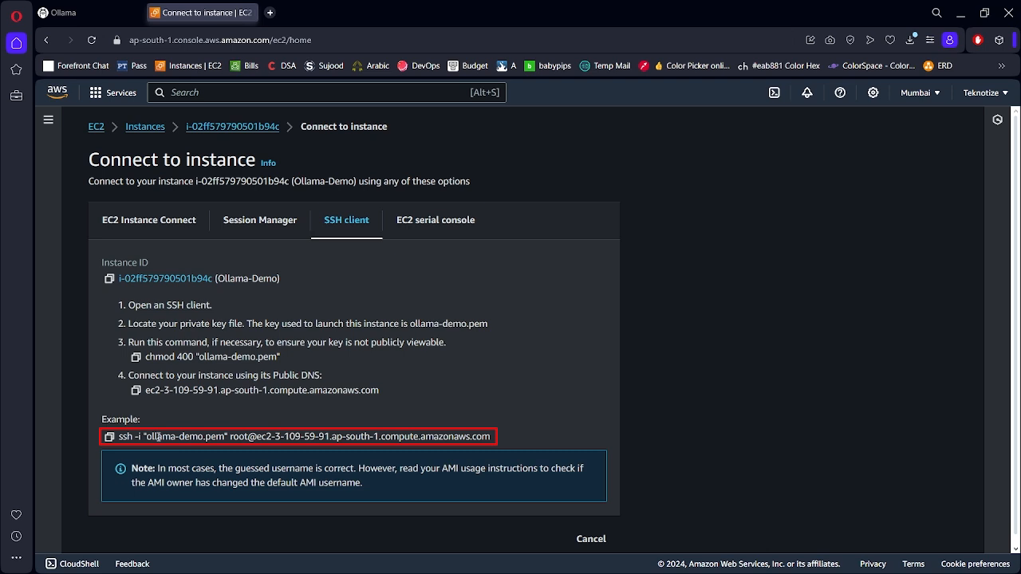
double_click(186, 437)
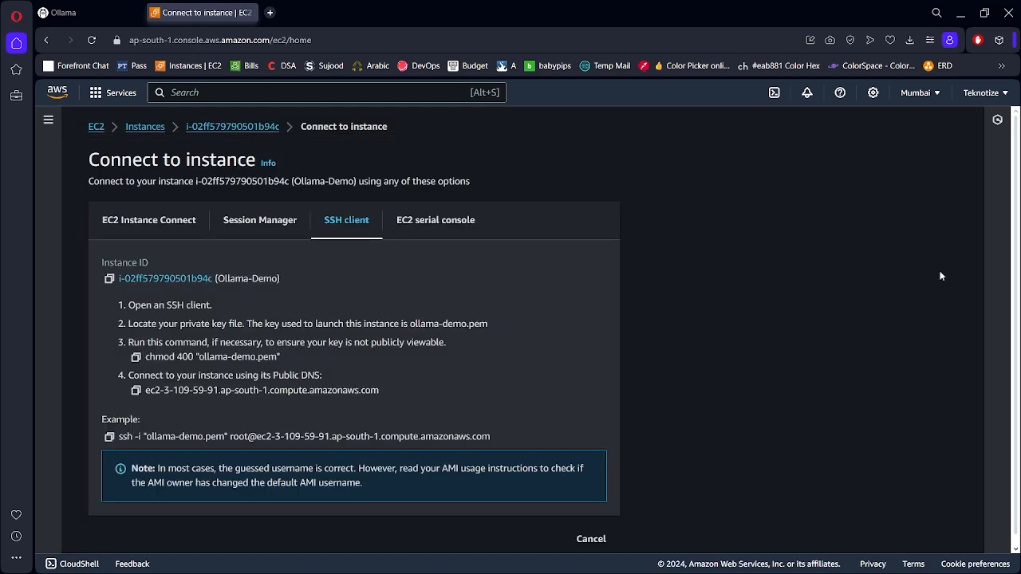
Step: Run the ssh command as ec2-user in PowerShell, accept the host key with 'yes', and maximize the terminal
left_click(110, 437)
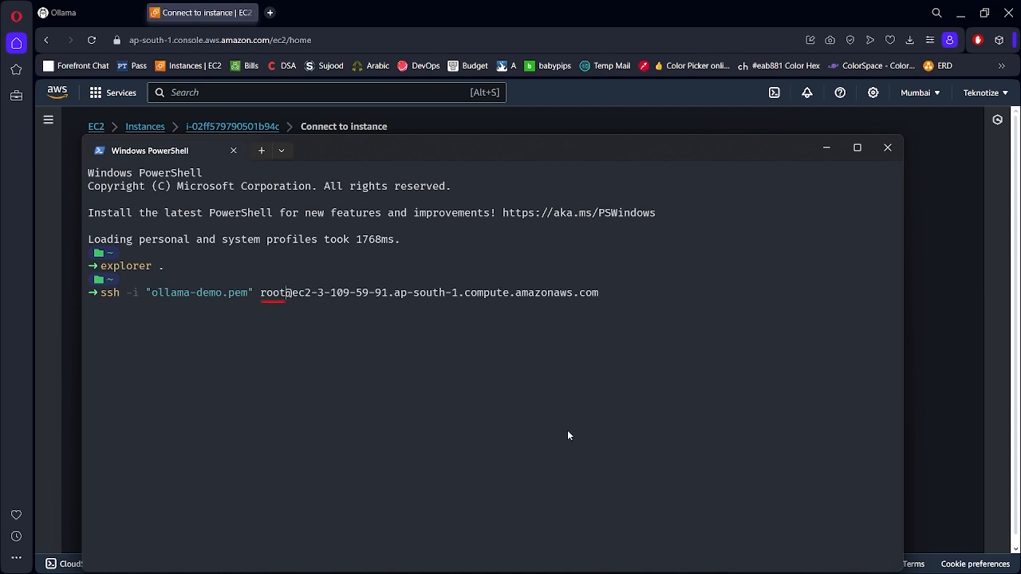
key("Backspace")
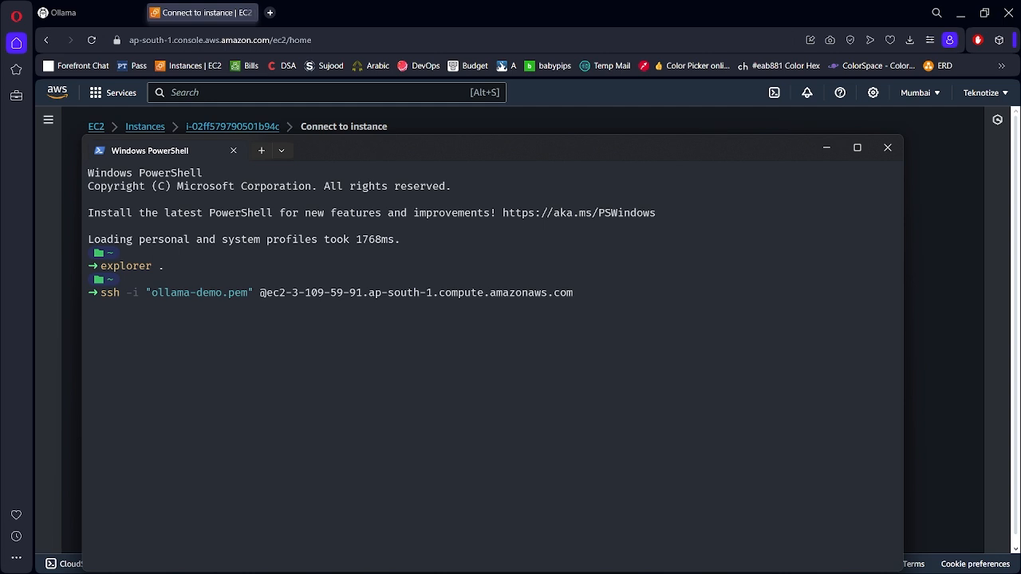
type("ec2-")
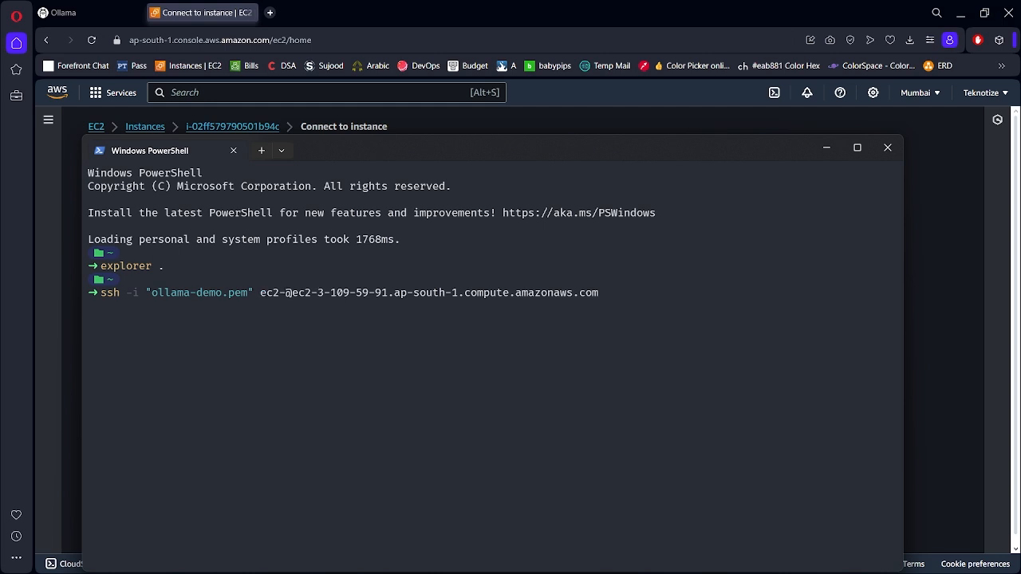
type("user")
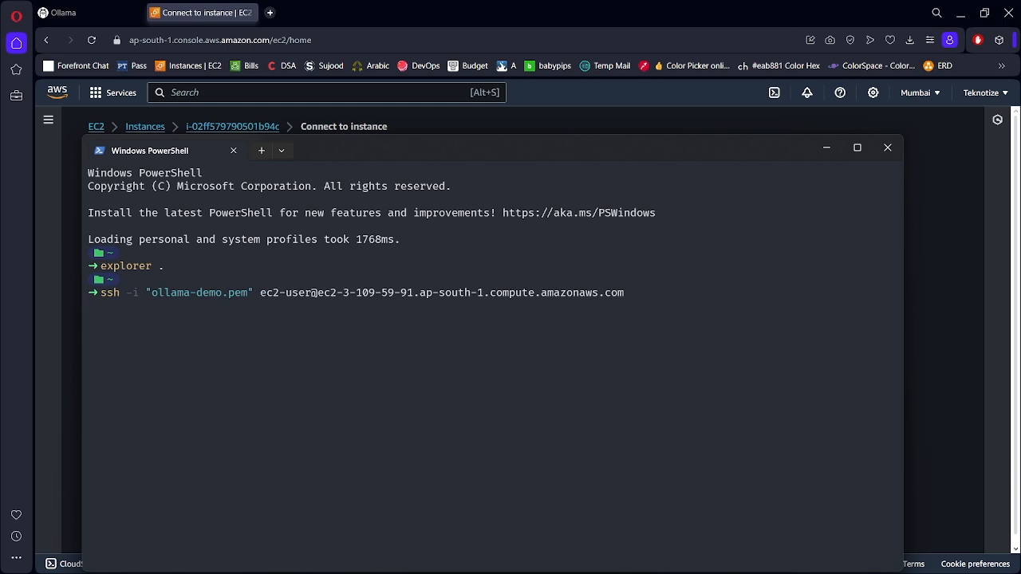
type("yes/no/[fingerprint])? yes")
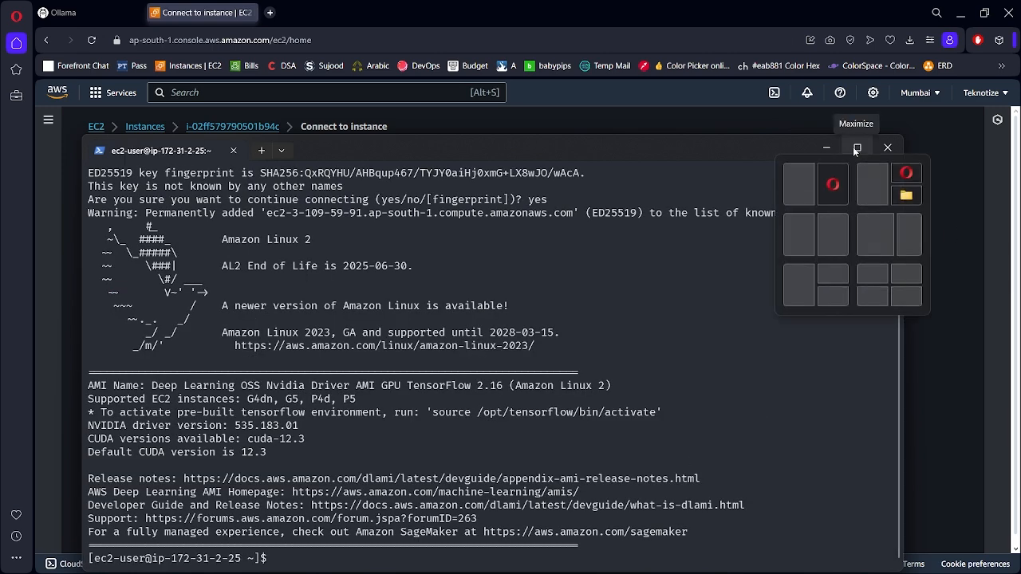
left_click(857, 147)
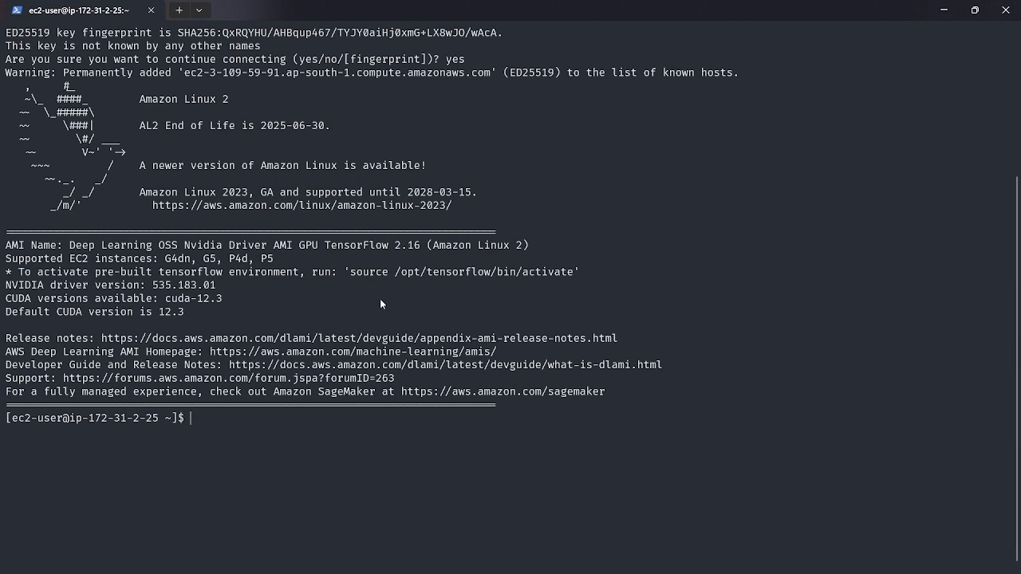
mouse_move(704, 280)
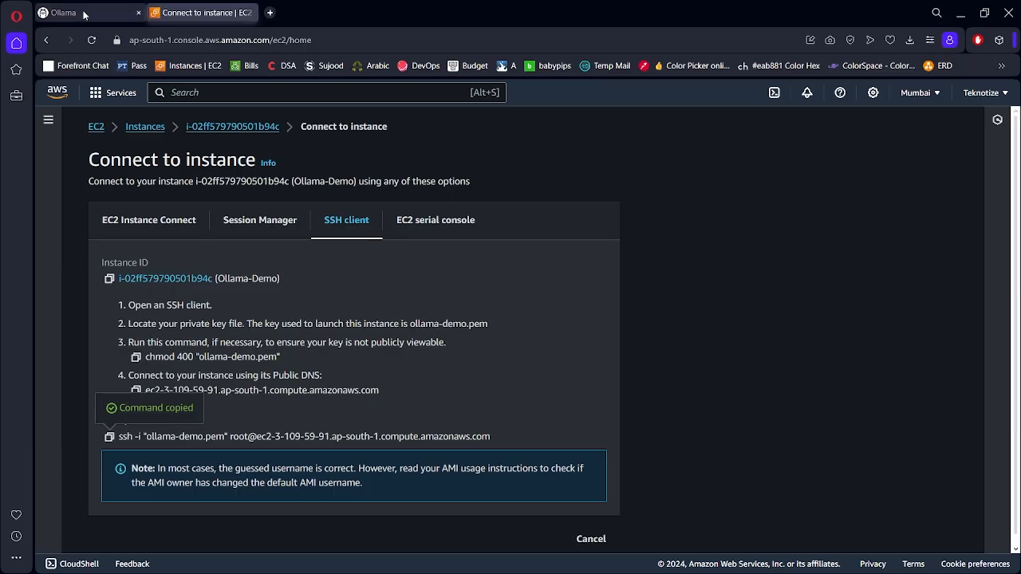
Step: Copy the one-line Linux curl install command from ollama.com/download
left_click(62, 13)
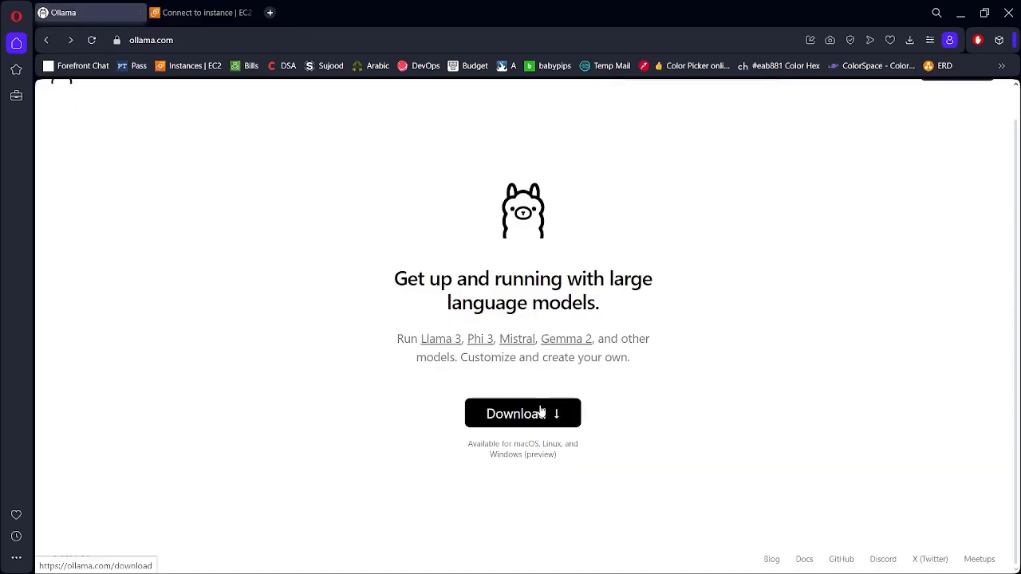
left_click(523, 412)
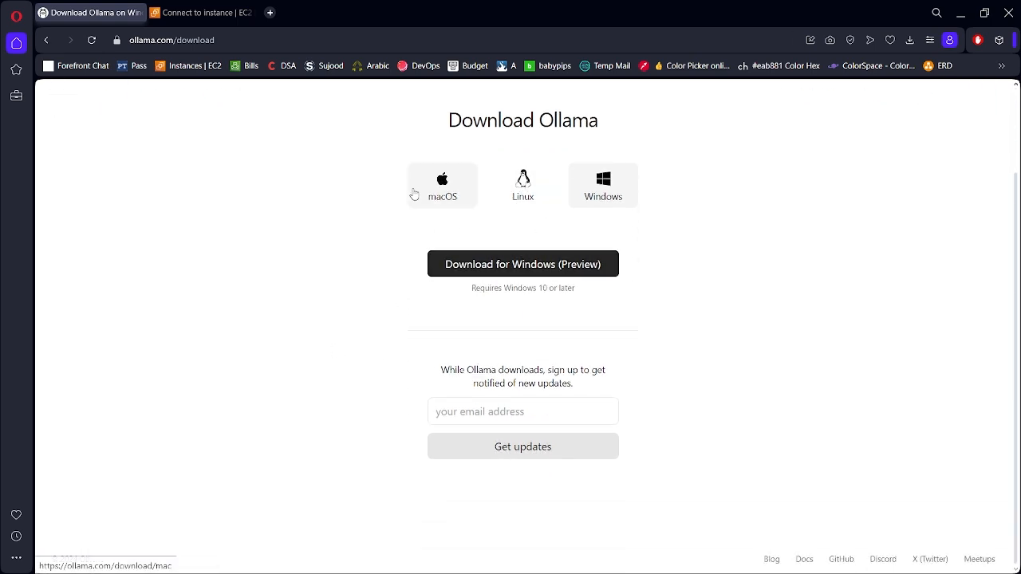
mouse_move(437, 201)
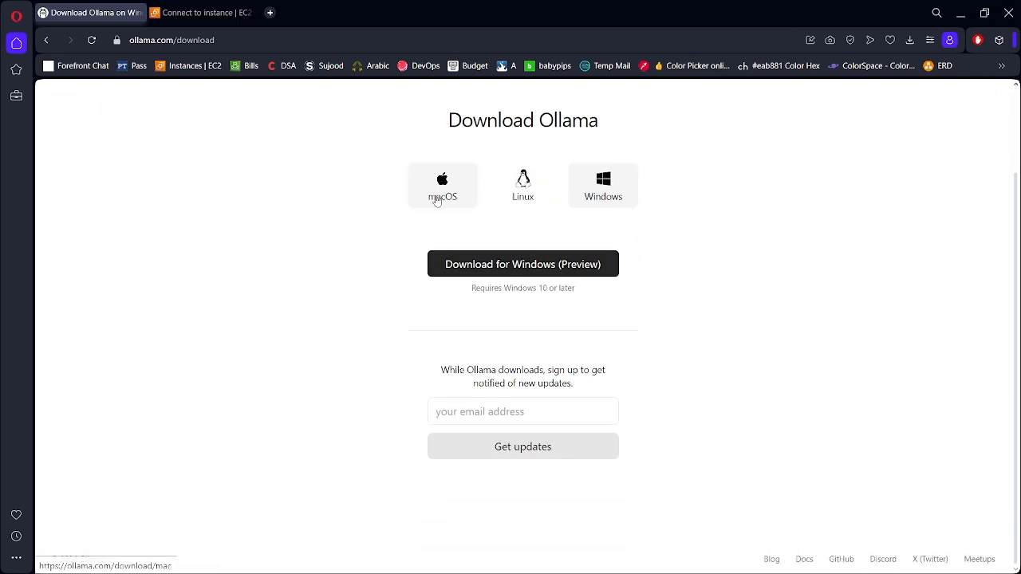
left_click(524, 185)
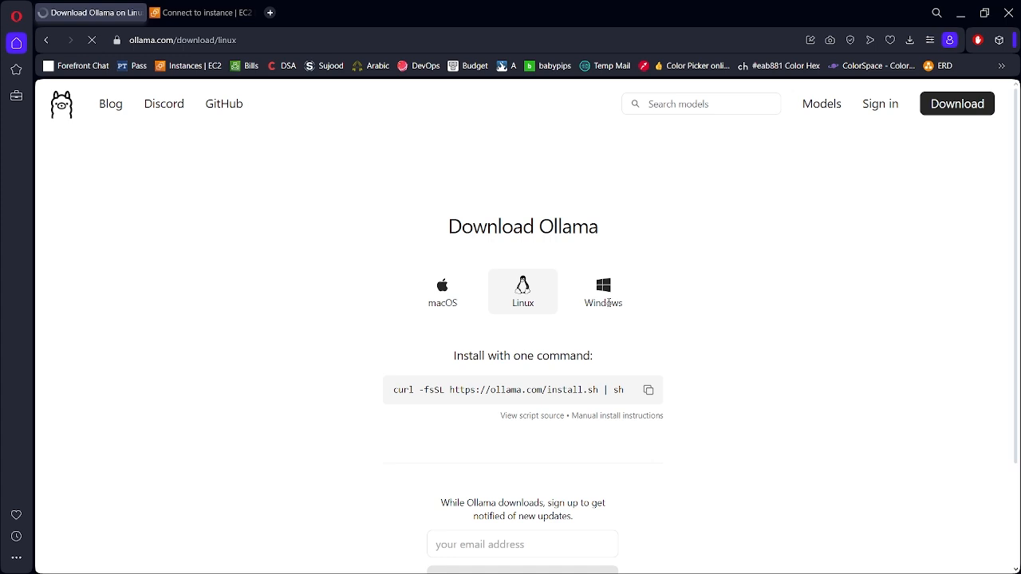
scroll("down", 3)
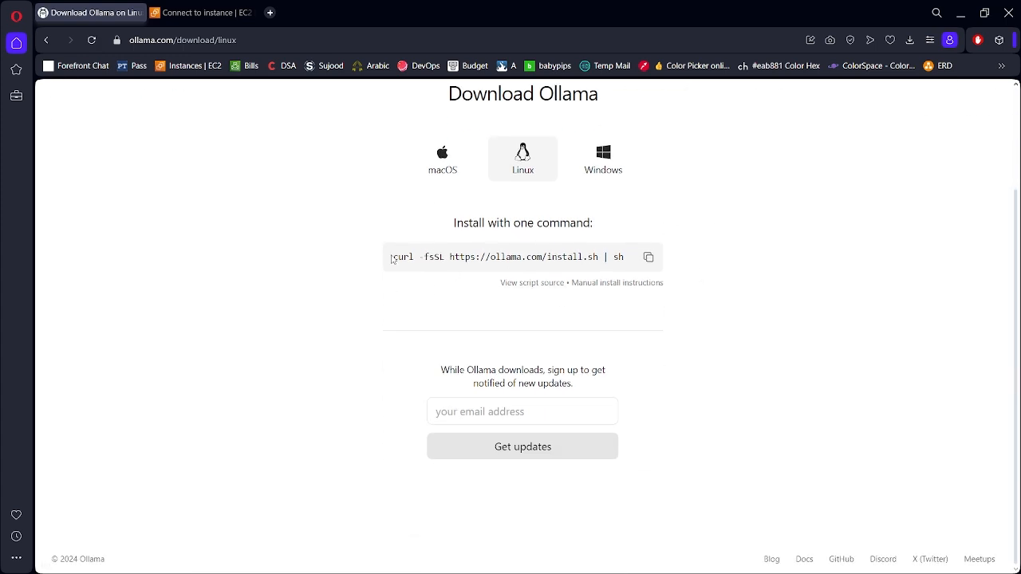
left_click(647, 257)
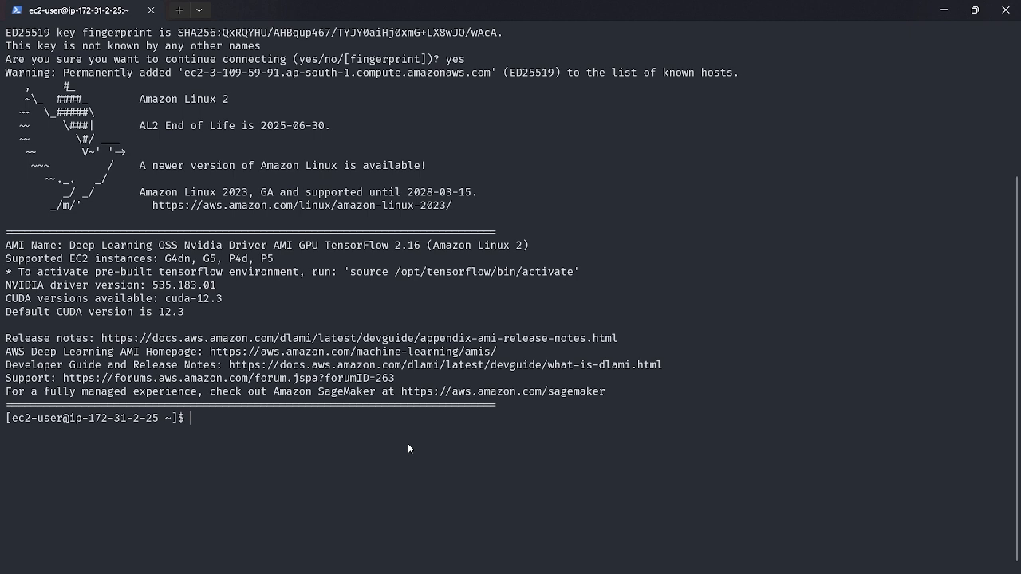
Step: Make an ollama directory and run the curl install.sh script so Ollama installs with the NVIDIA GPU detected
type("mk")
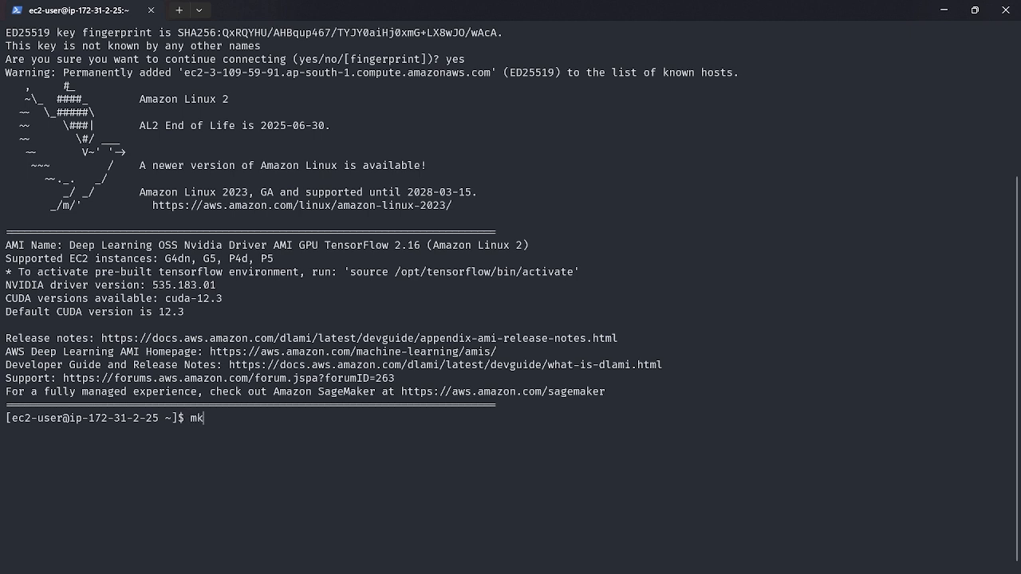
type("dir ollama")
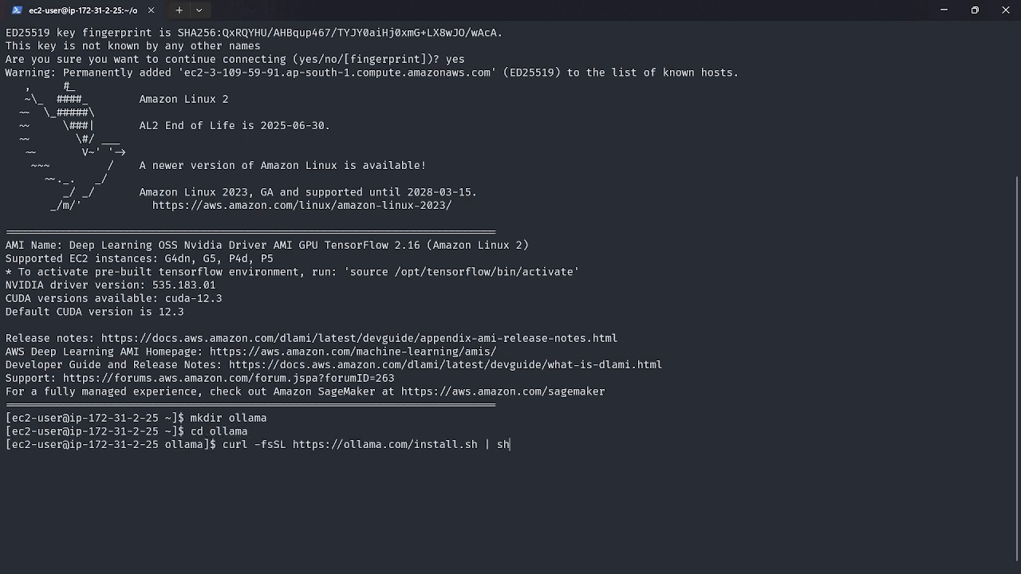
key("Return")
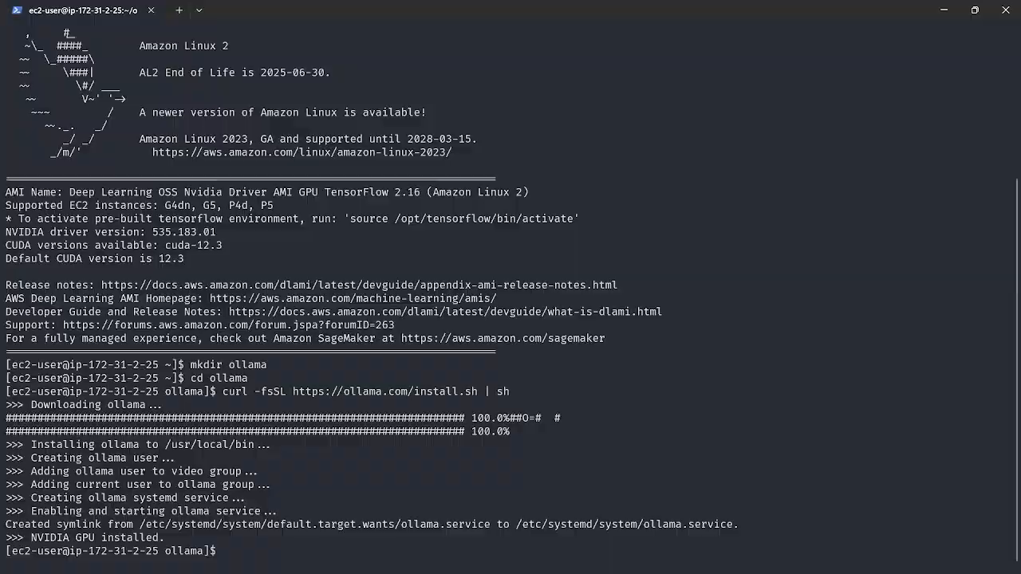
left_click(87, 12)
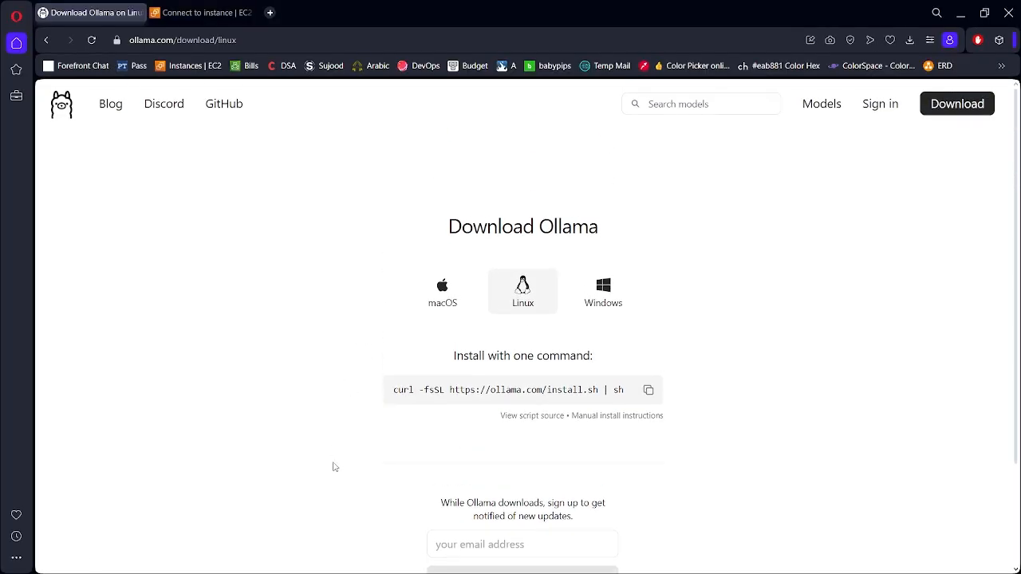
Step: Browse the Ollama models library past gemma2 and land on the llama3 page showing 'ollama run llama3'
left_click(700, 103)
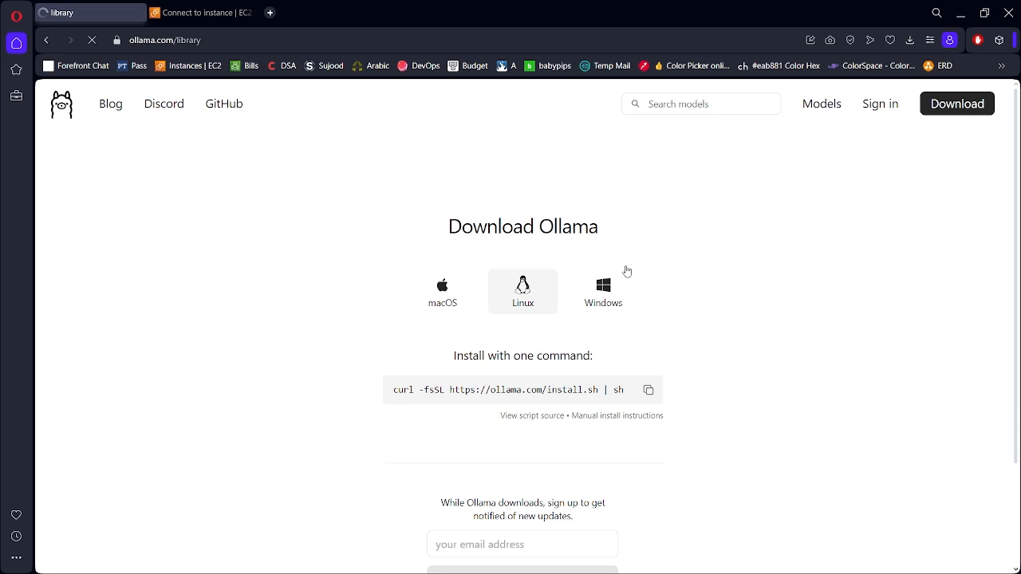
left_click(820, 104)
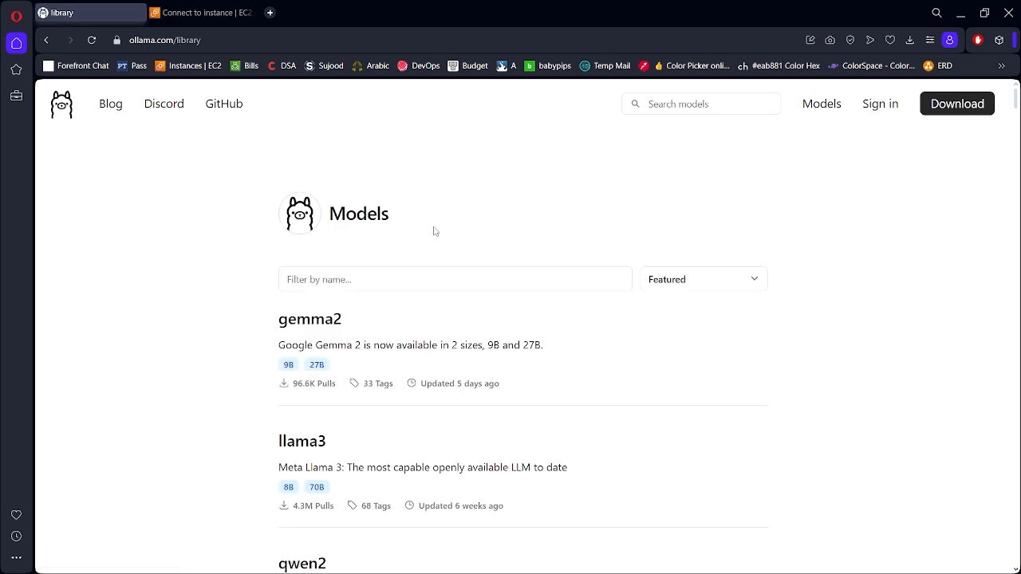
double_click(310, 319)
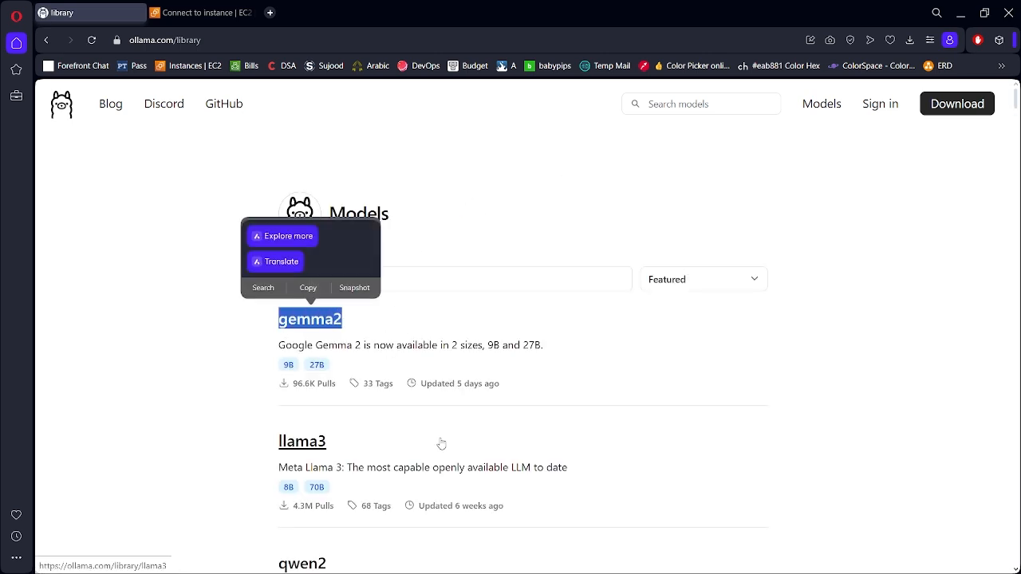
left_click(302, 441)
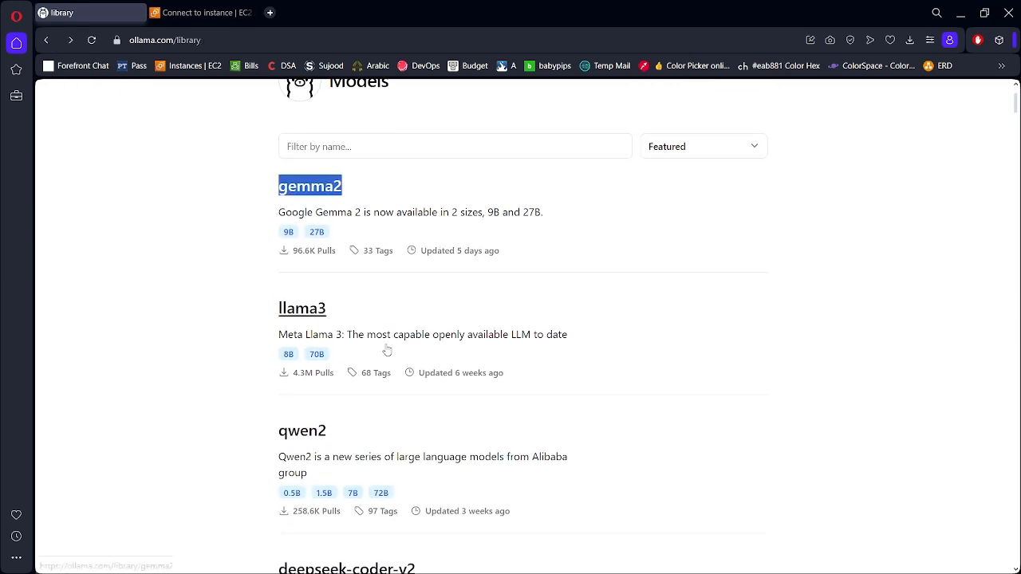
mouse_move(303, 311)
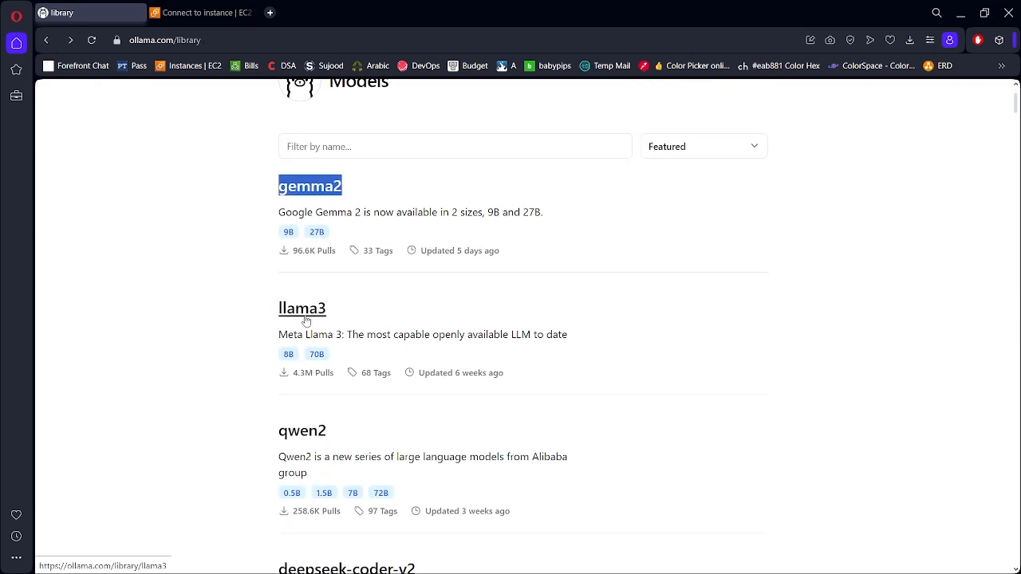
left_click(301, 308)
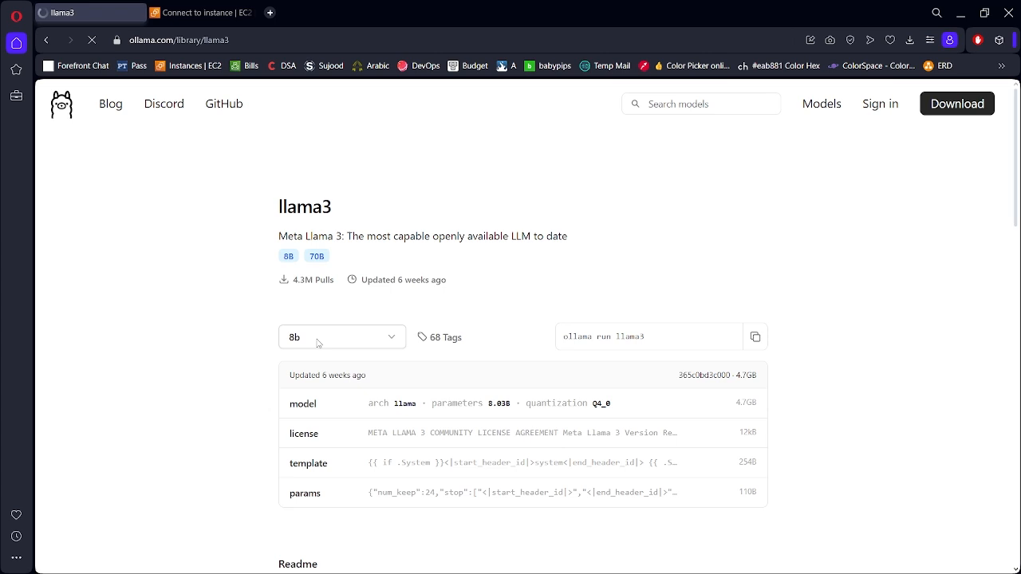
left_click(755, 335)
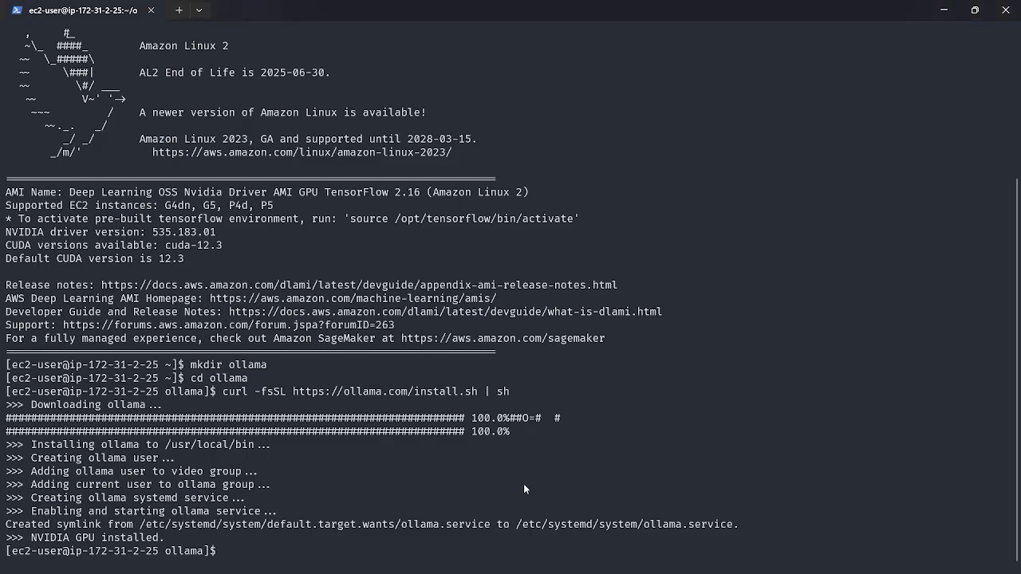
Step: Run 'ollama run llama3' so the model pulls its manifest and layers and waits at the chat prompt
type("ollama run llama3")
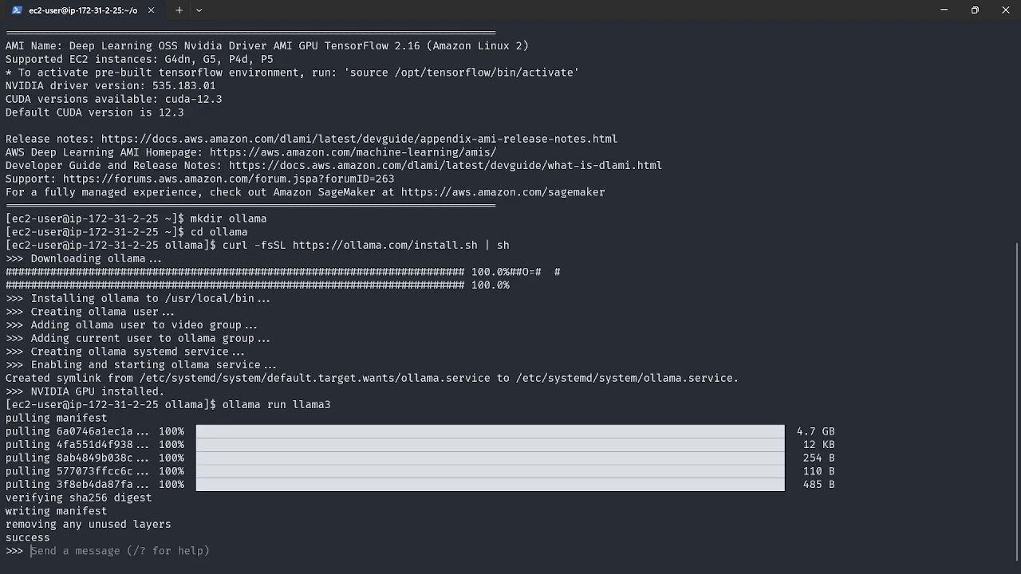
mouse_move(676, 325)
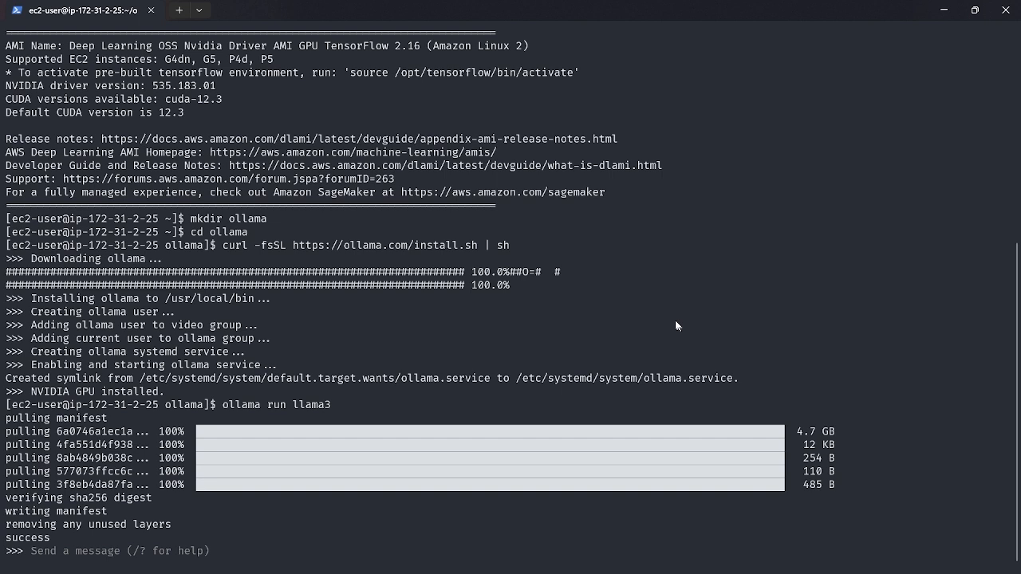
mouse_move(625, 252)
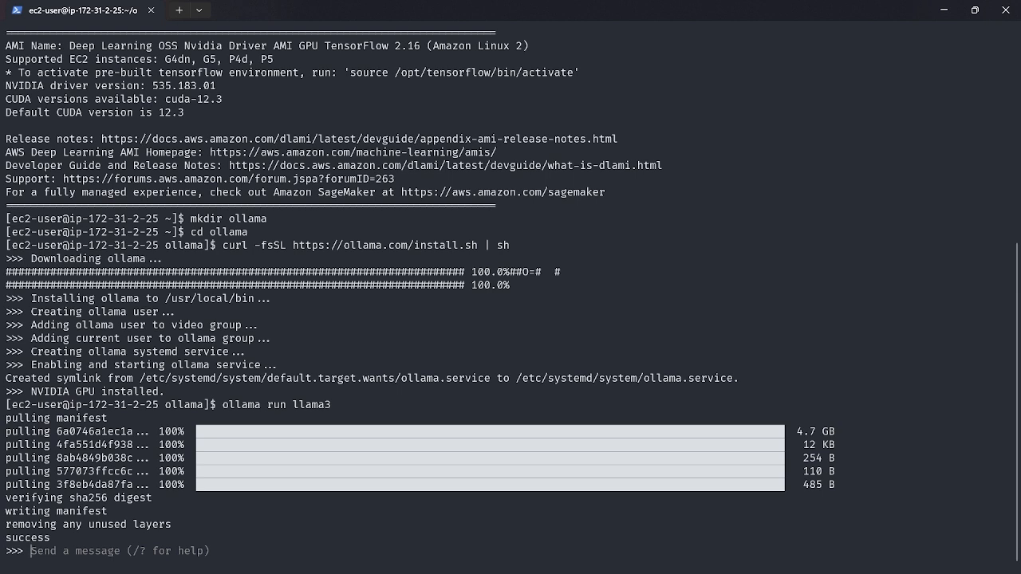
Step: Send 'Heelo' to llama3, get its reply, then leave the chat with /bye
type("Heelo")
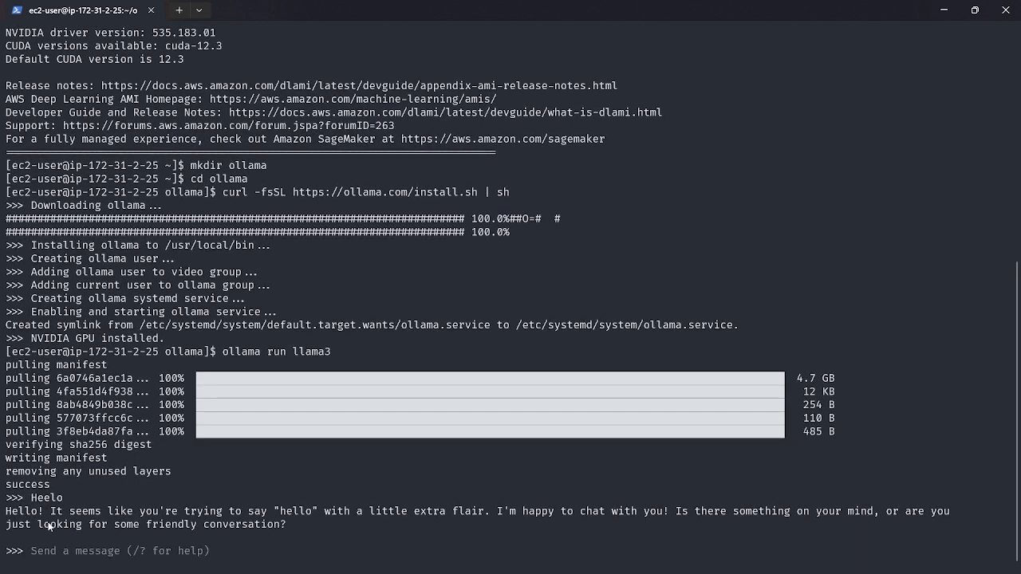
mouse_move(410, 450)
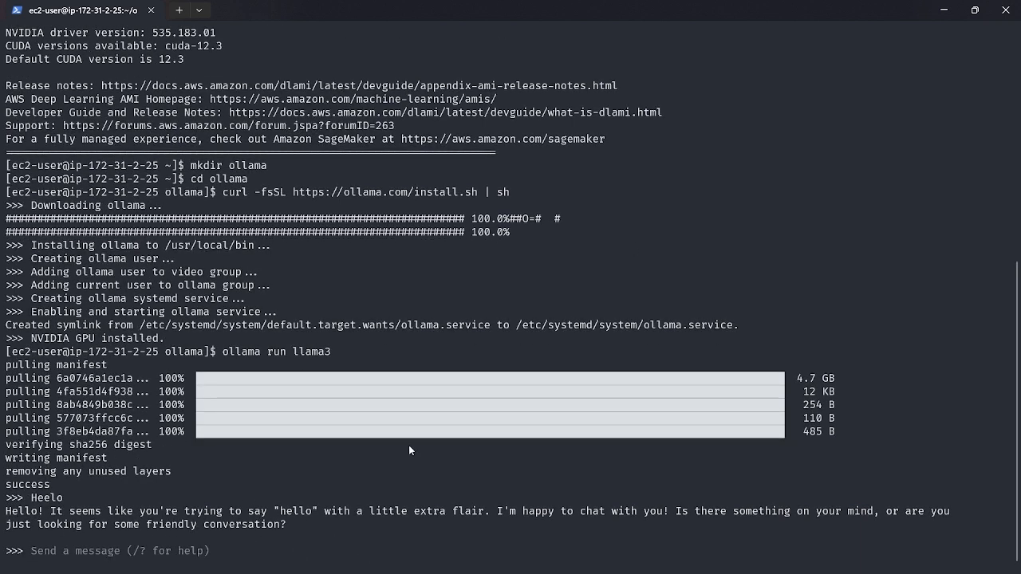
type("/")
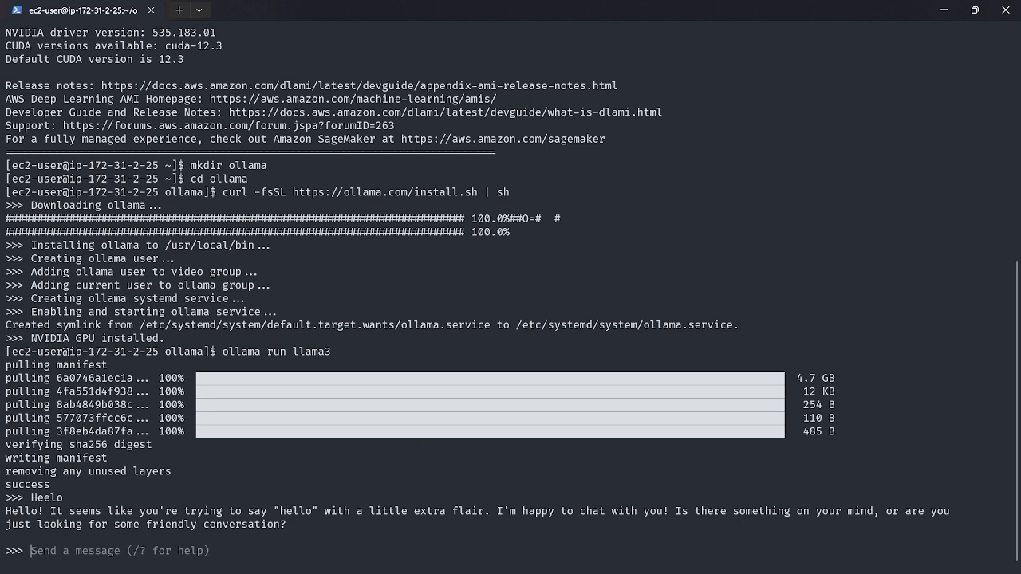
type("/bye")
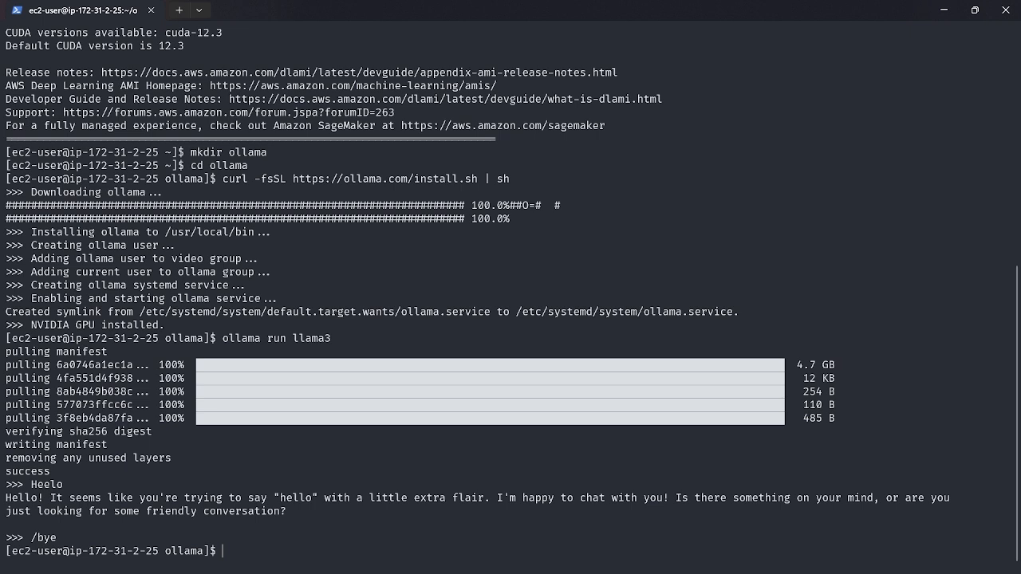
Step: Restart the chat with 'ollama run llama3', exit again, and select the command text
type("ollama run llama3")
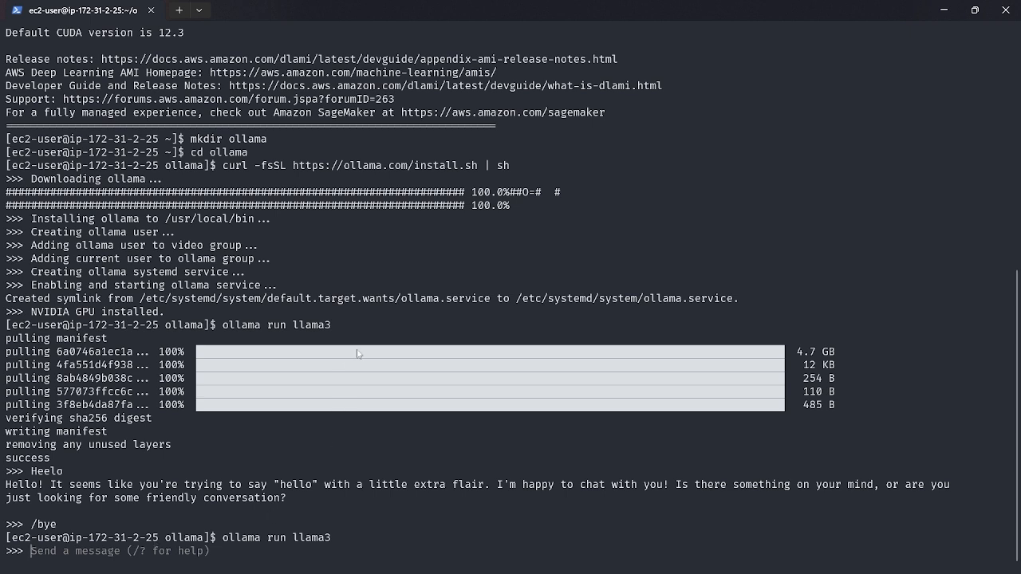
mouse_move(294, 490)
type("/bye")
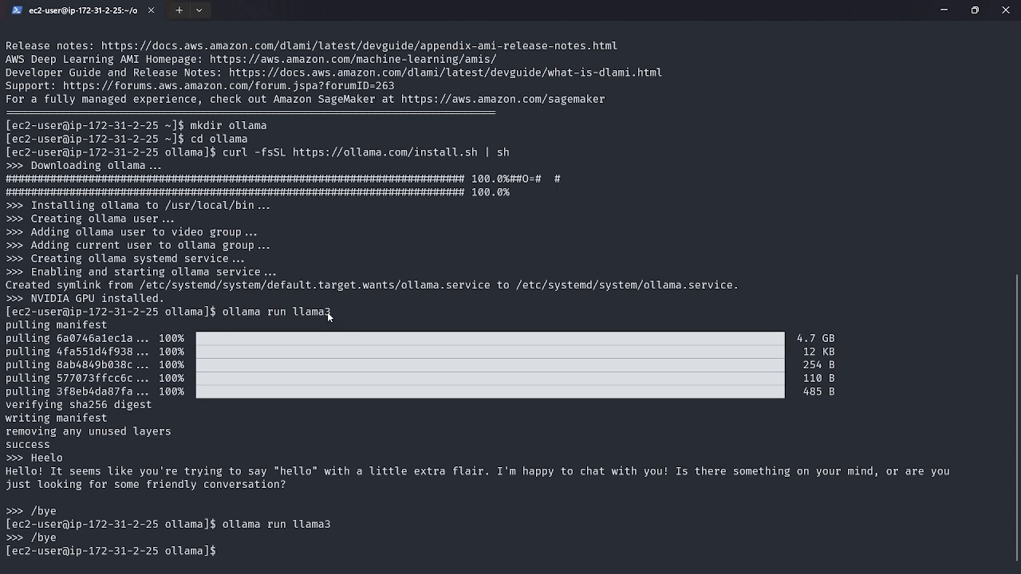
left_click_drag(235, 311, 332, 311)
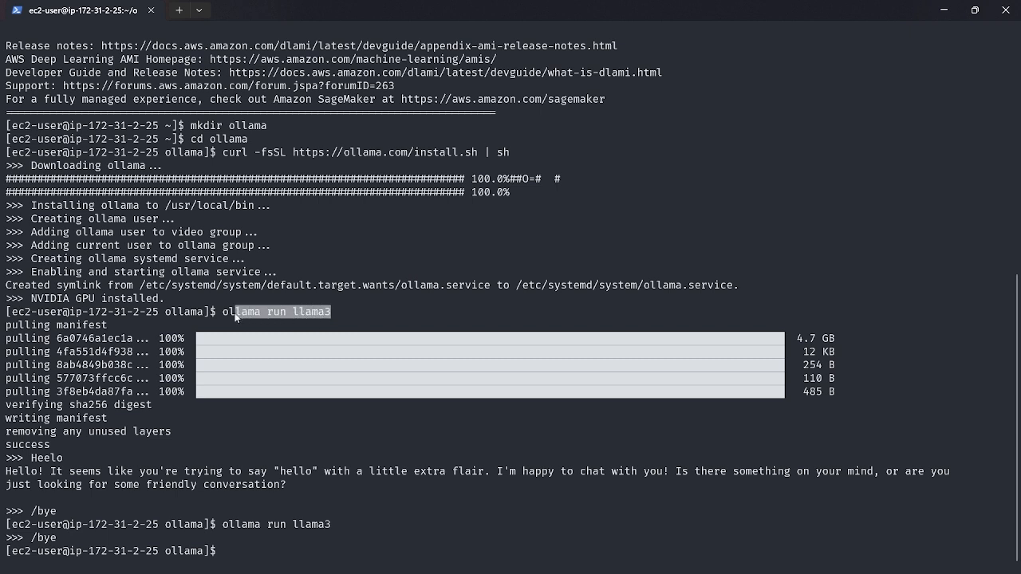